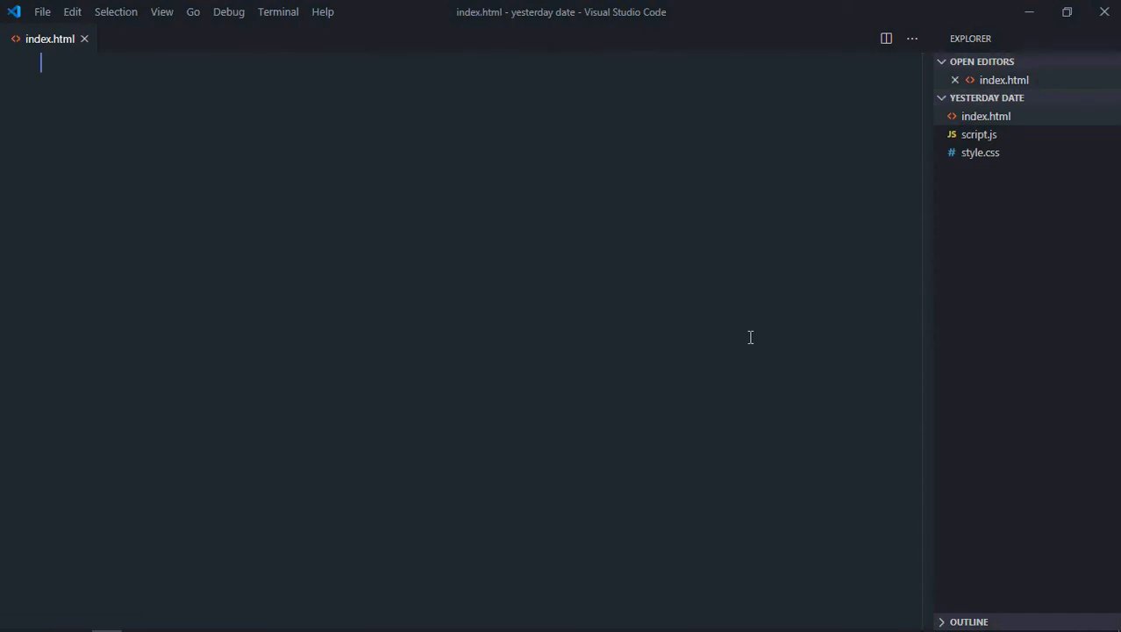
Step: Generate the HTML boilerplate in index.html, linking style.css and script.js
type("!DOCTYPE html>")
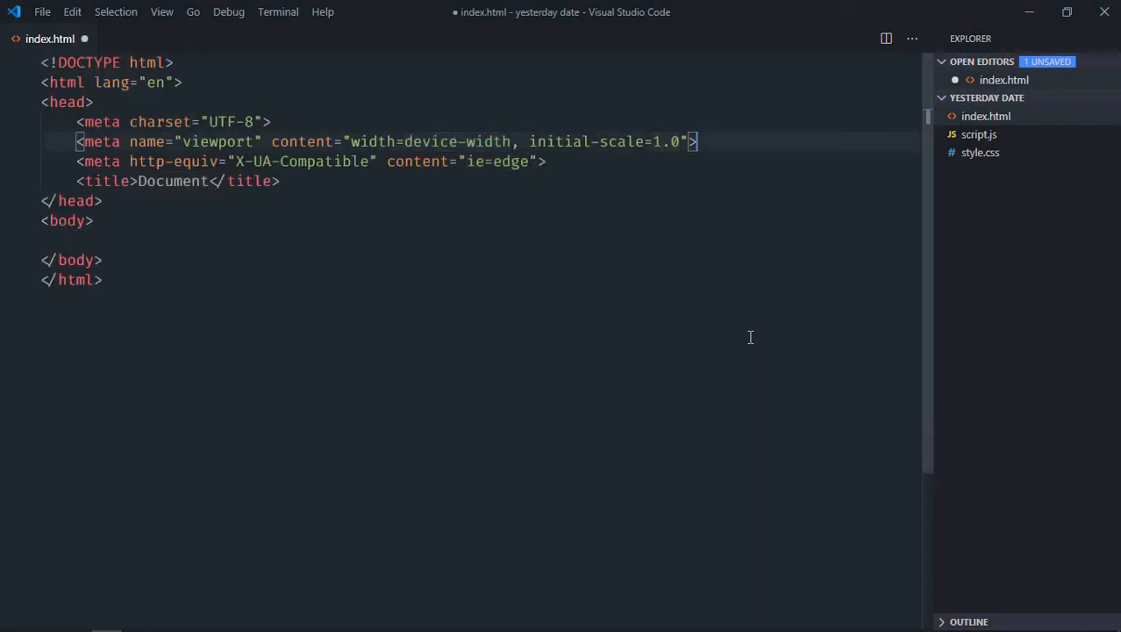
type("link rel=\"stylesheet\" href=\"style.css\">")
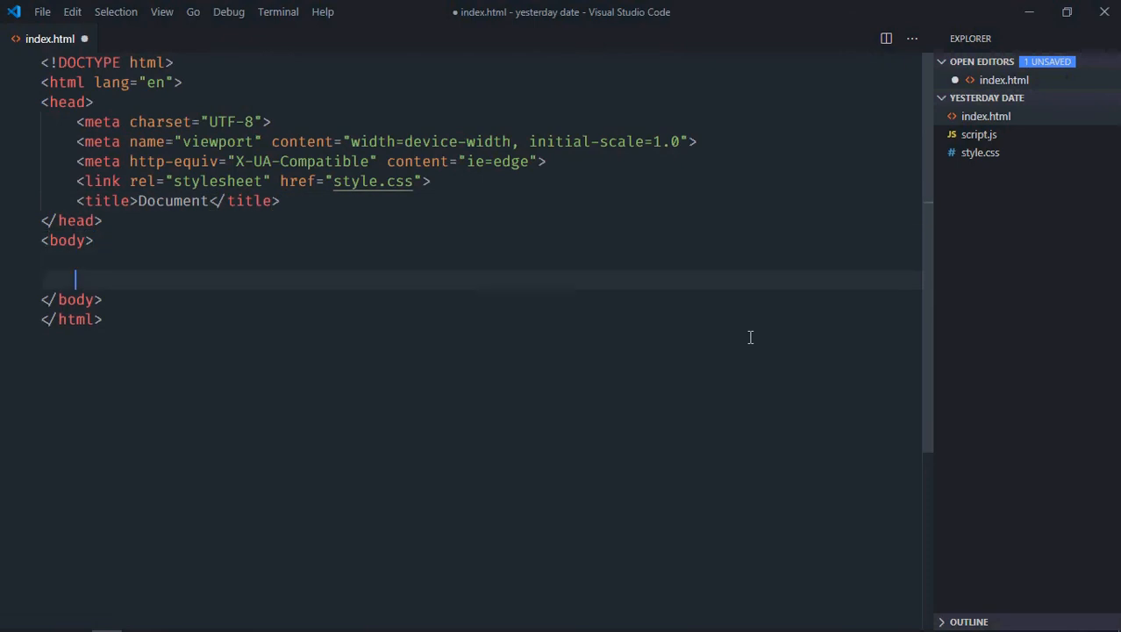
type("script src=\"script.j\"></script>")
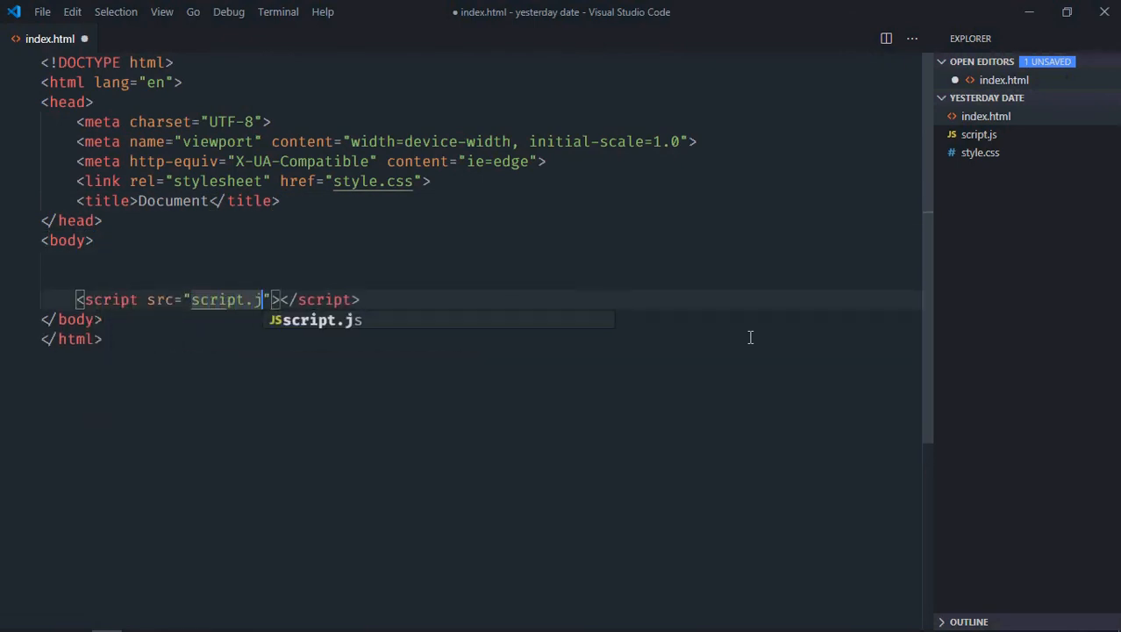
Step: Add a div holding a Get button and a Result h1 heading, then save
type("div>")
type("<button>Get</button>")
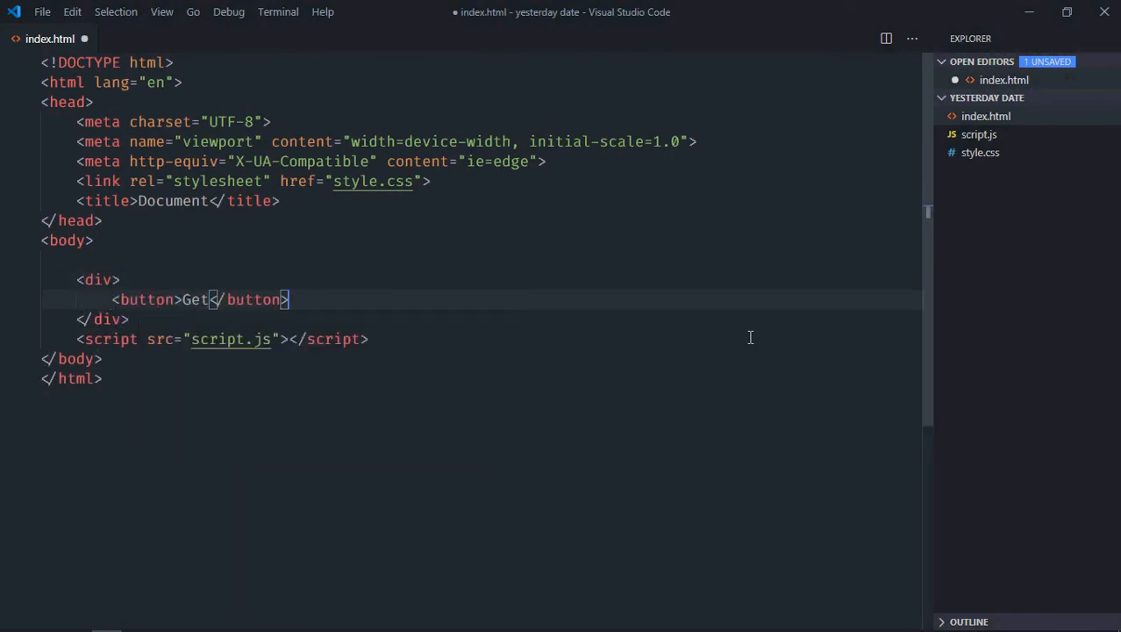
type("h1>Result</h1>")
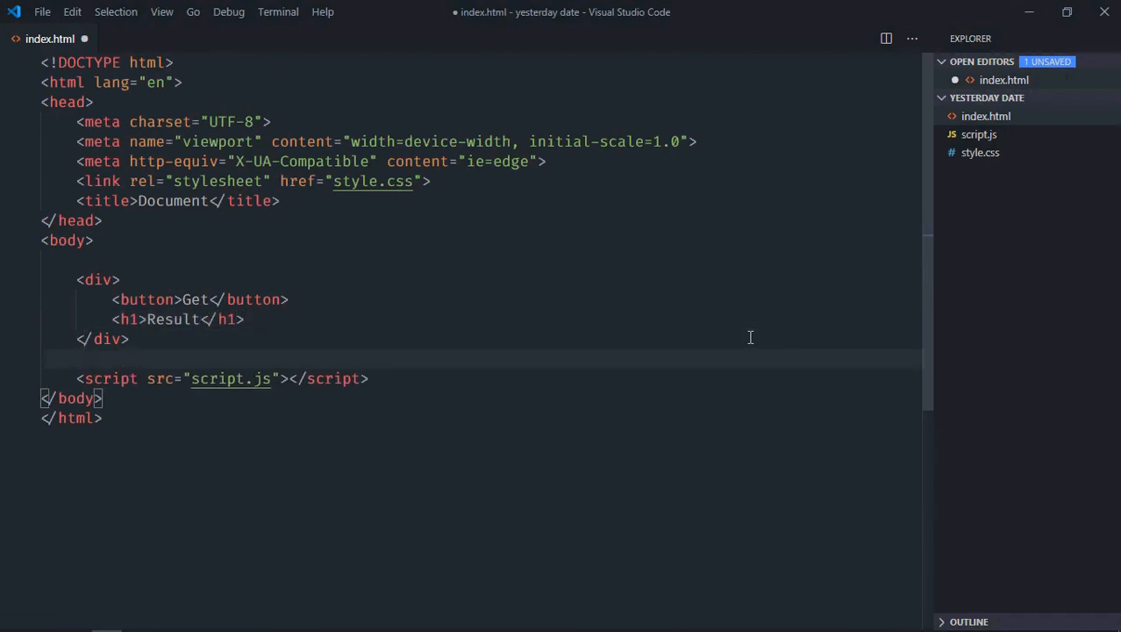
key("ctrl+s")
type("body {")
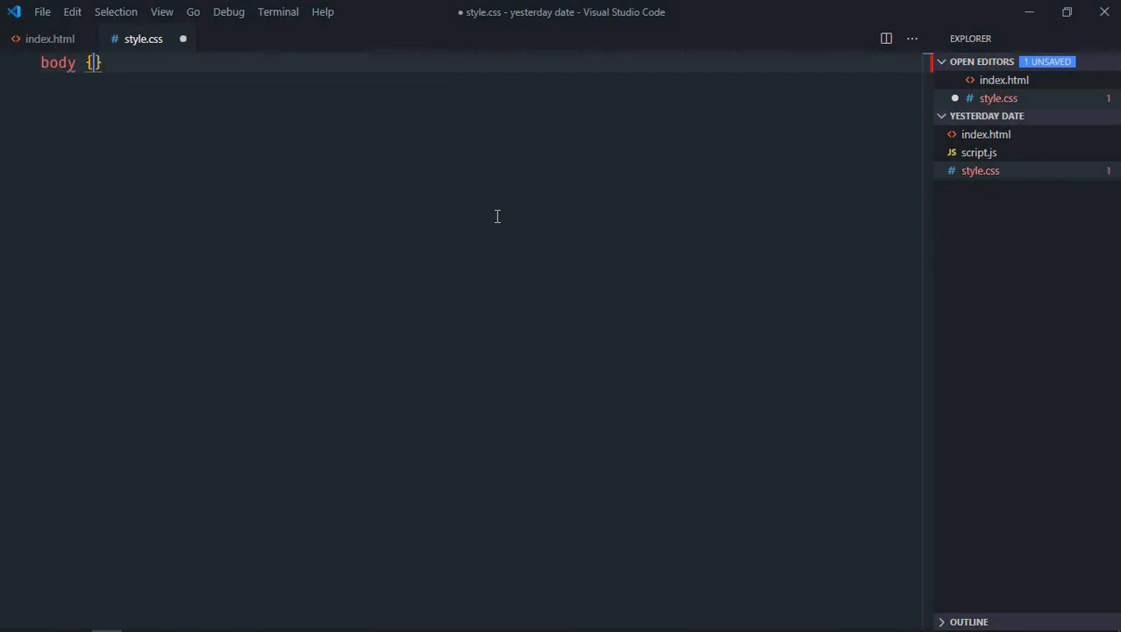
Step: Give body text-align center and make the div display inline-block
type("text-align: center;")
type("div {")
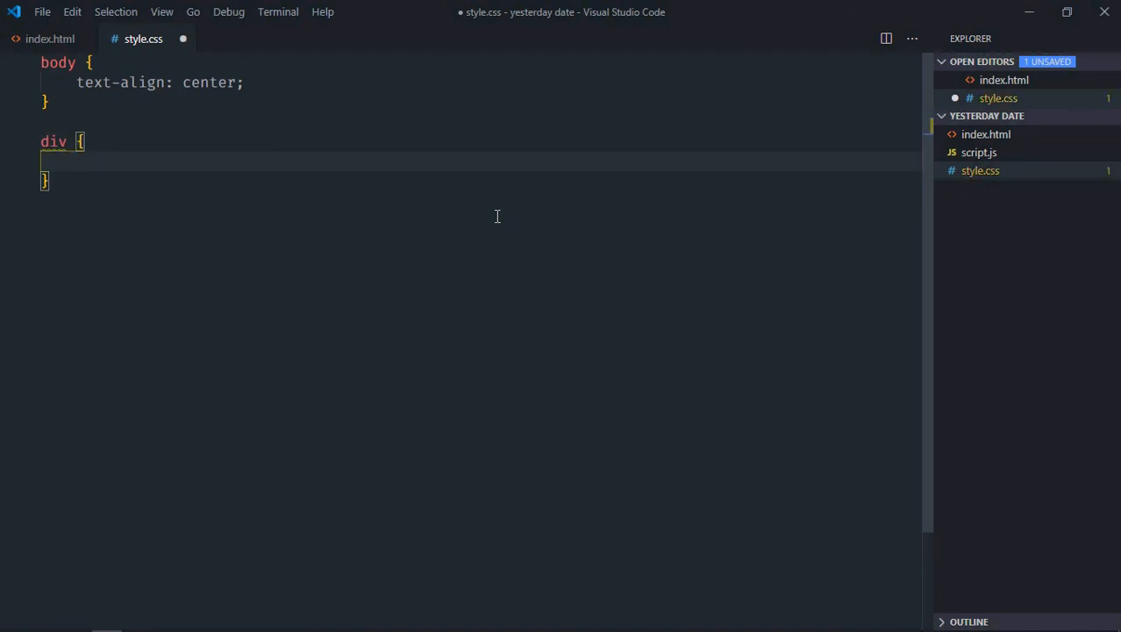
type("display: in;")
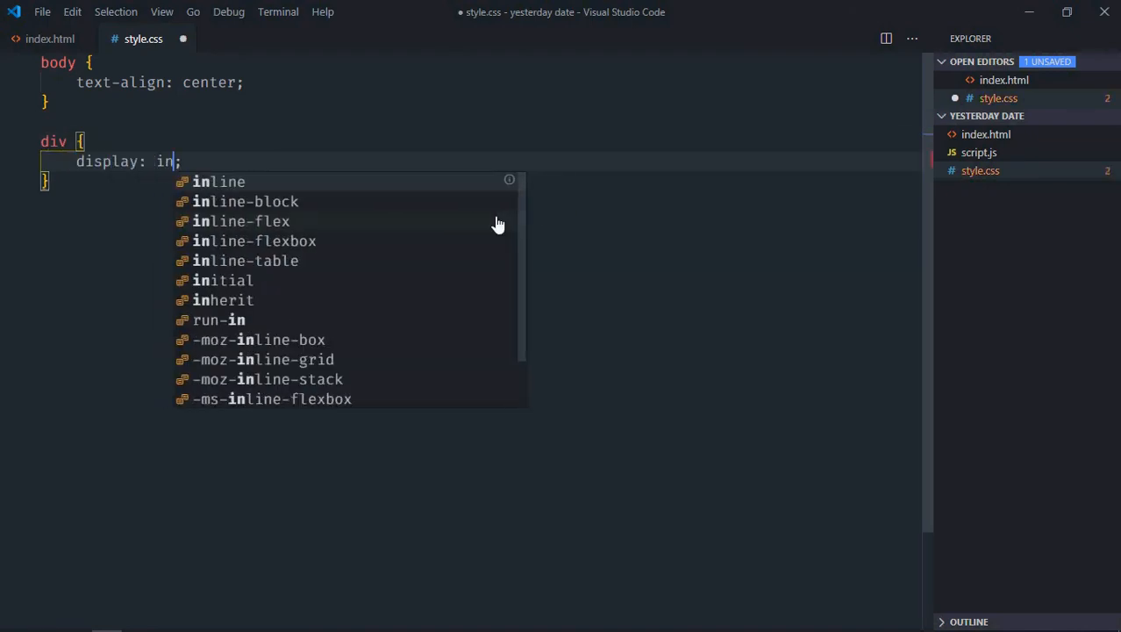
left_click(246, 201)
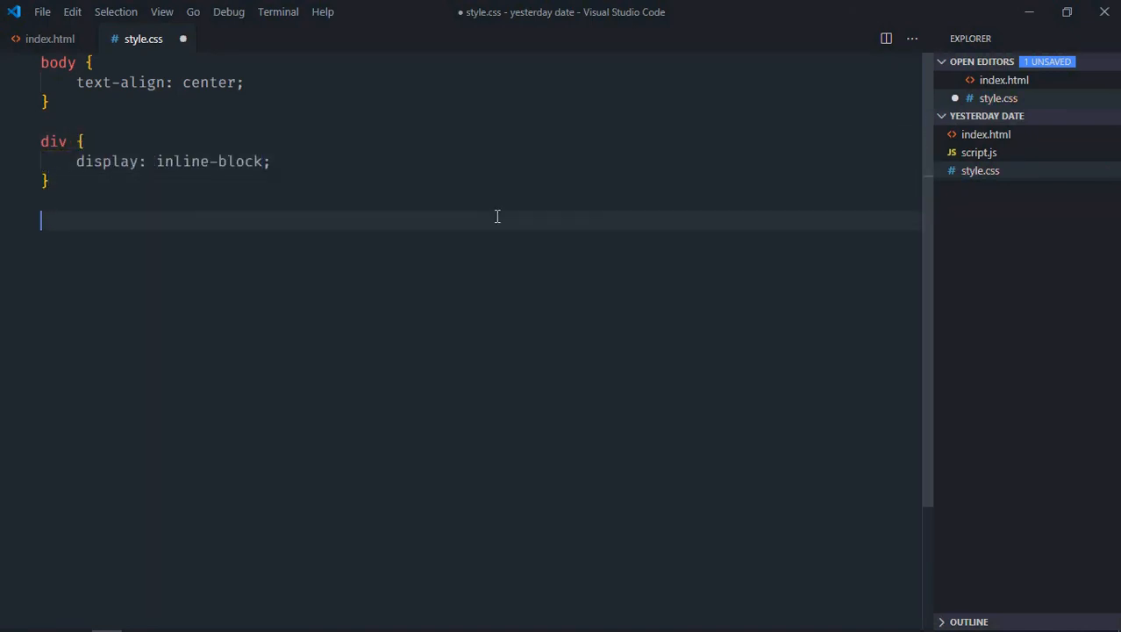
Step: Add a button rule with display inline-block and padding 10px 20px
type("buy")
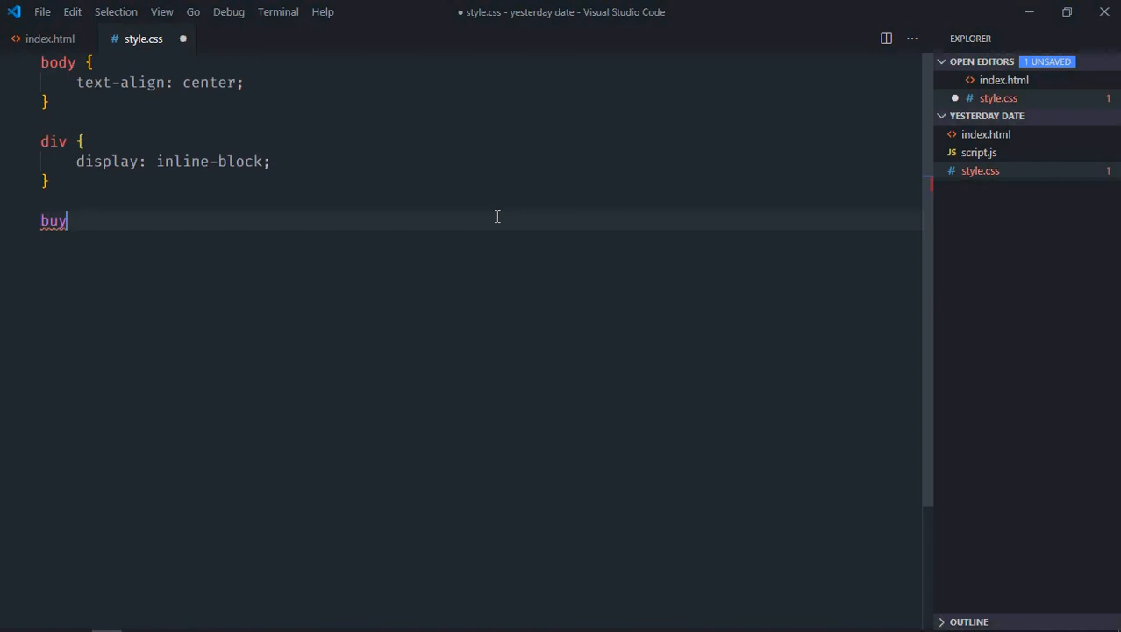
type("button {")
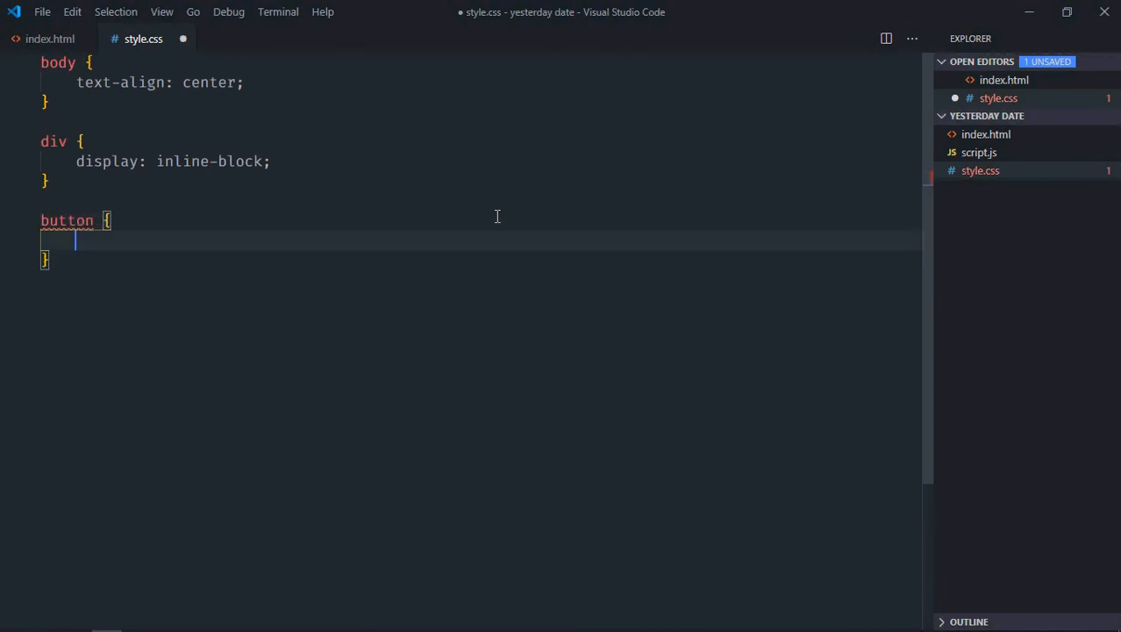
type("display: inline-block;")
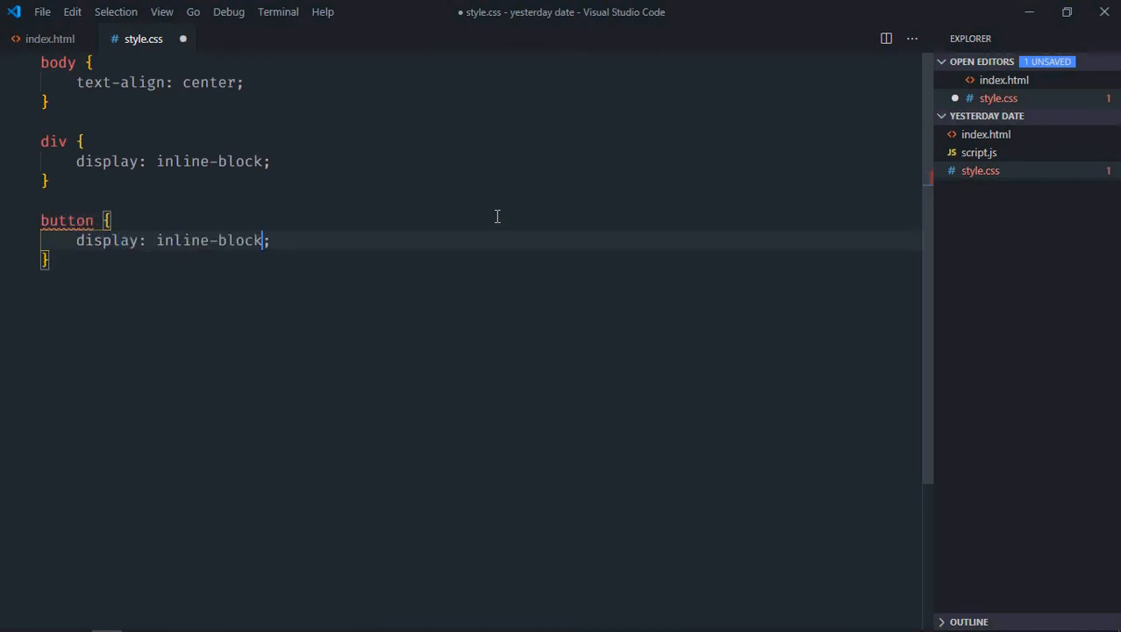
type("padding: 10;")
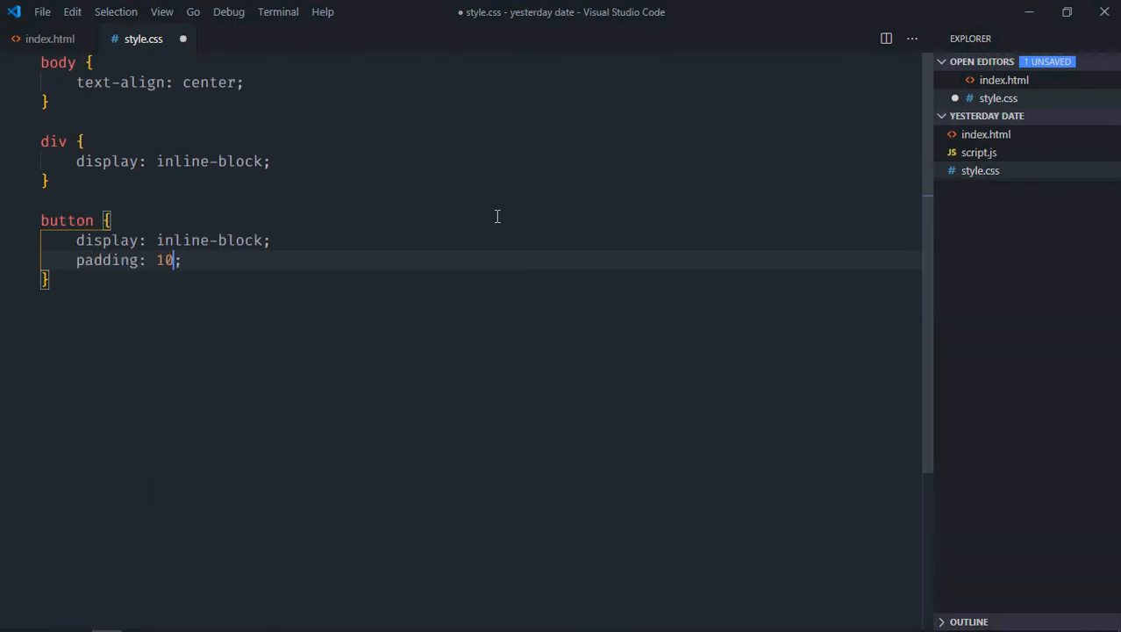
type("px 20")
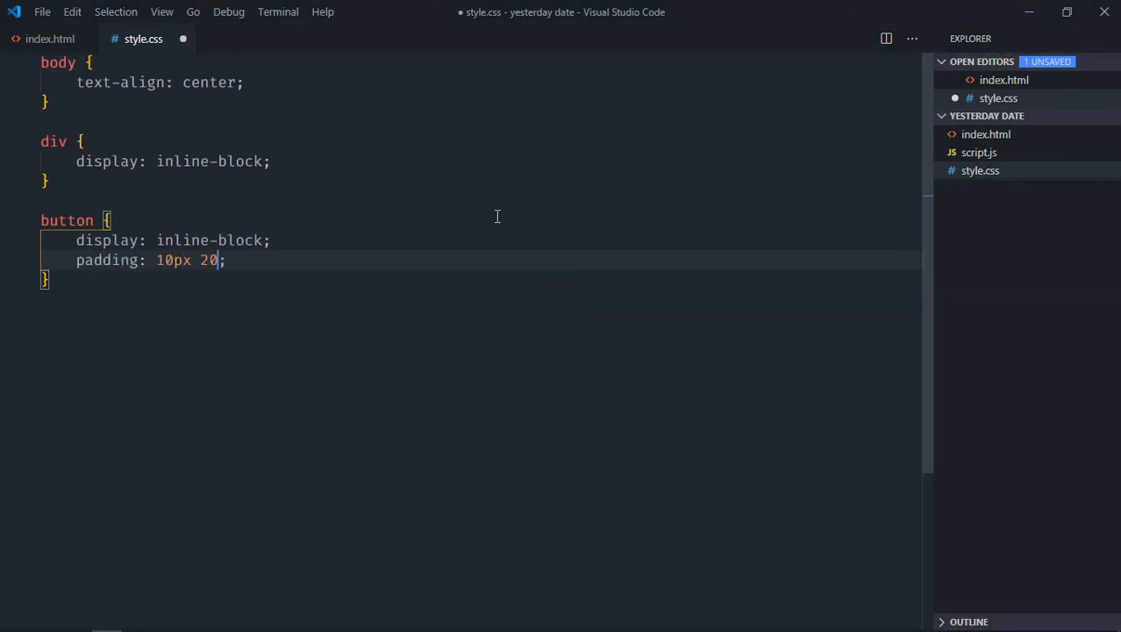
type("px")
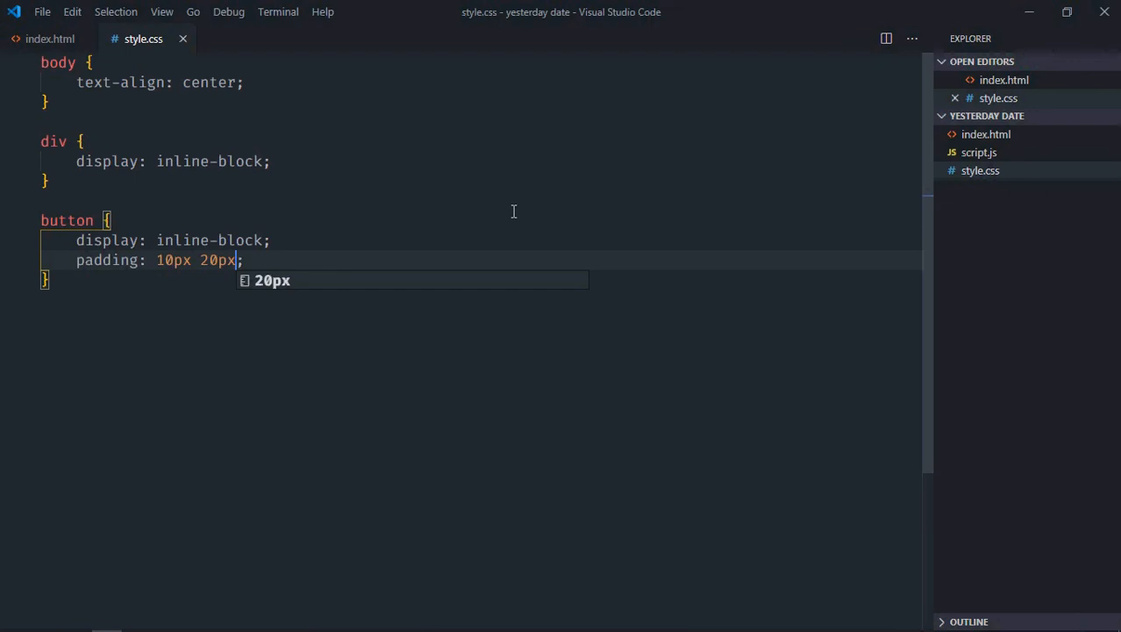
right_click(987, 134)
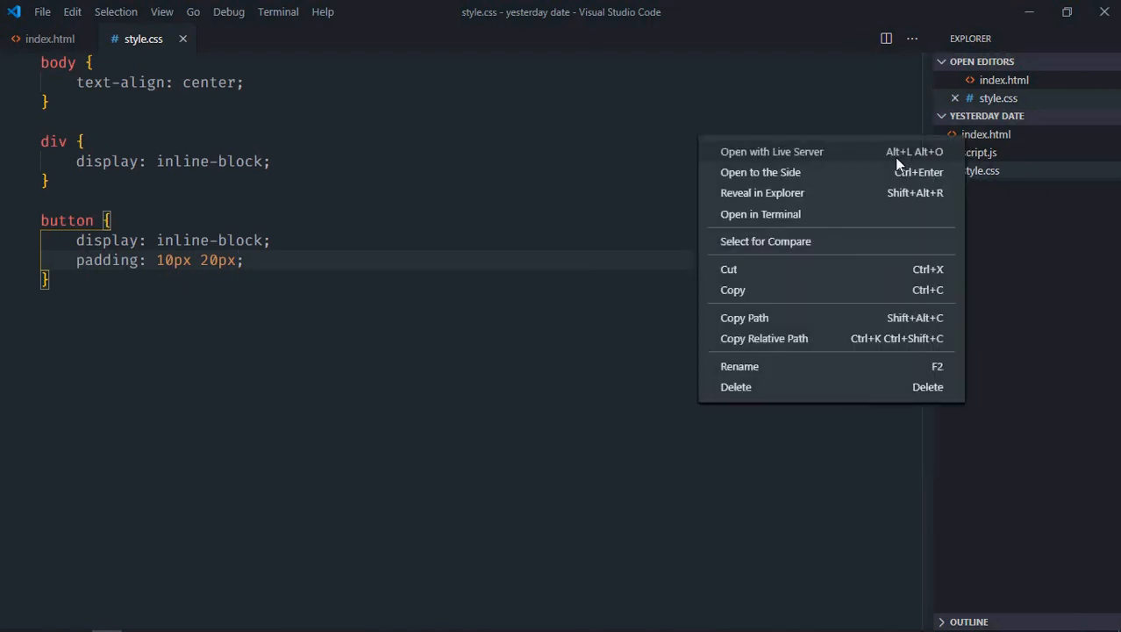
Step: Serve index.html with Live Server and view it in Chrome at 127.0.0.1:5500
left_click(771, 151)
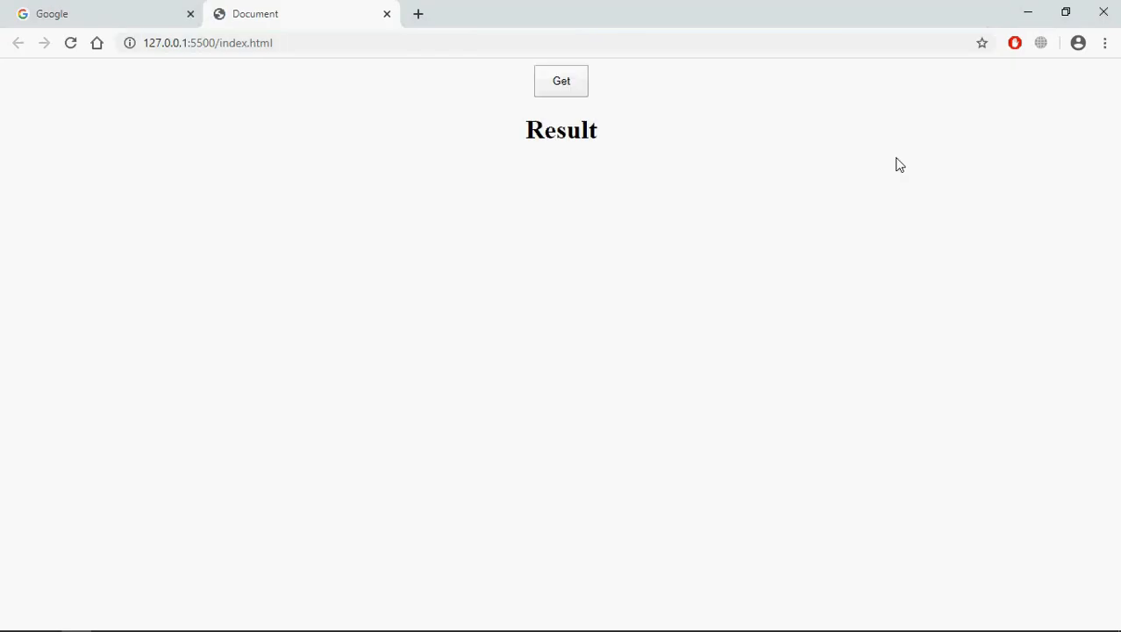
mouse_move(568, 180)
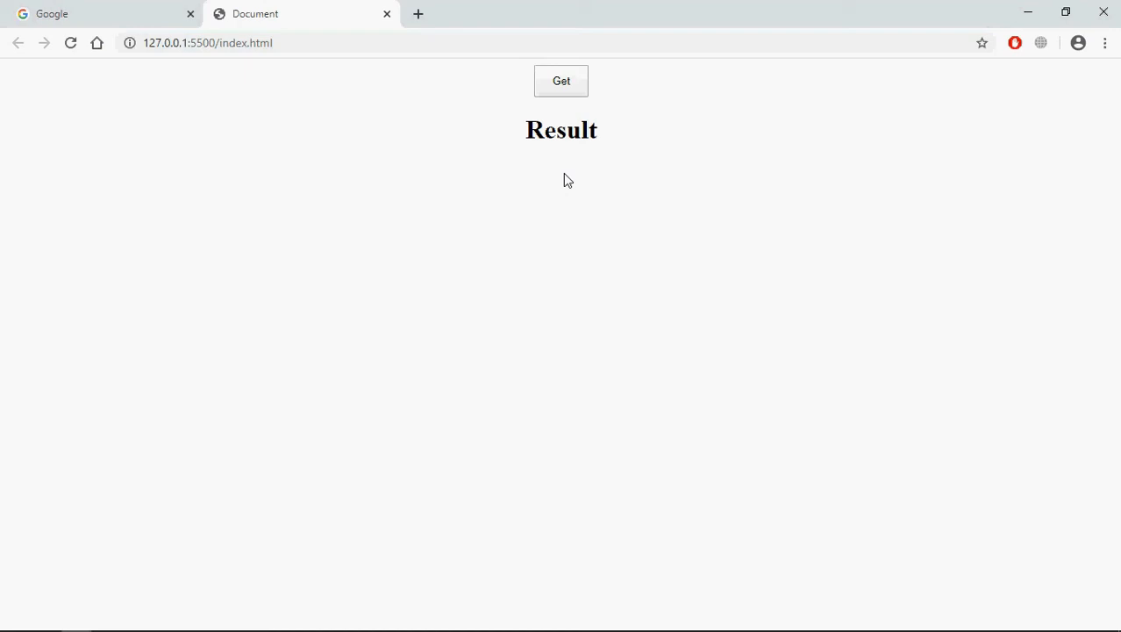
mouse_move(733, 104)
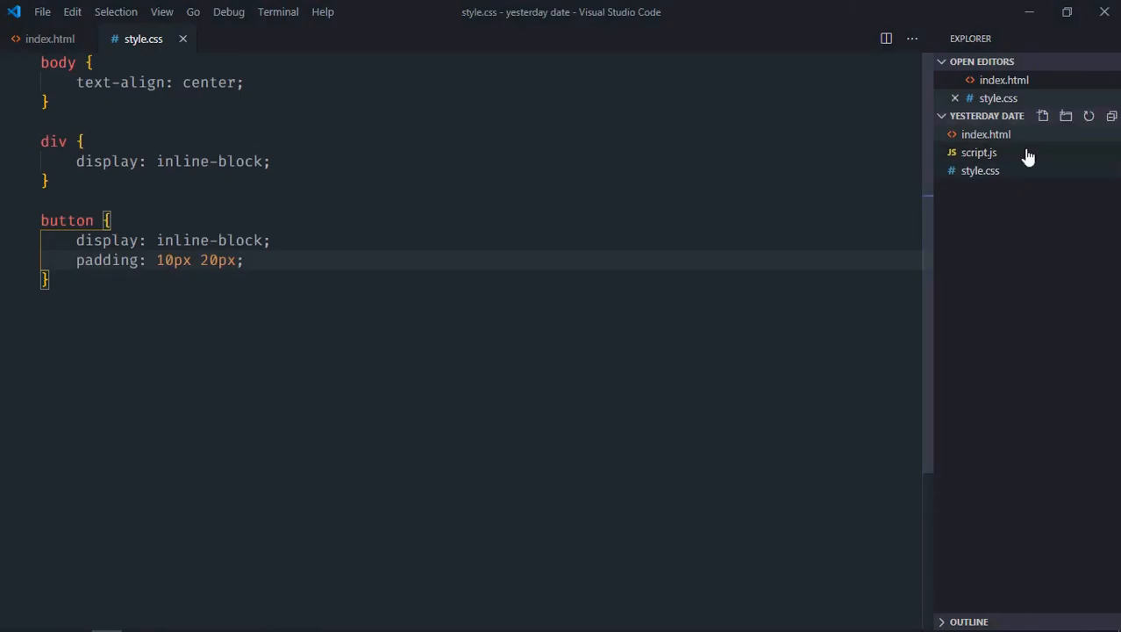
Step: In script.js, store the button in btnGet with document.querySelector('button')
left_click(979, 152)
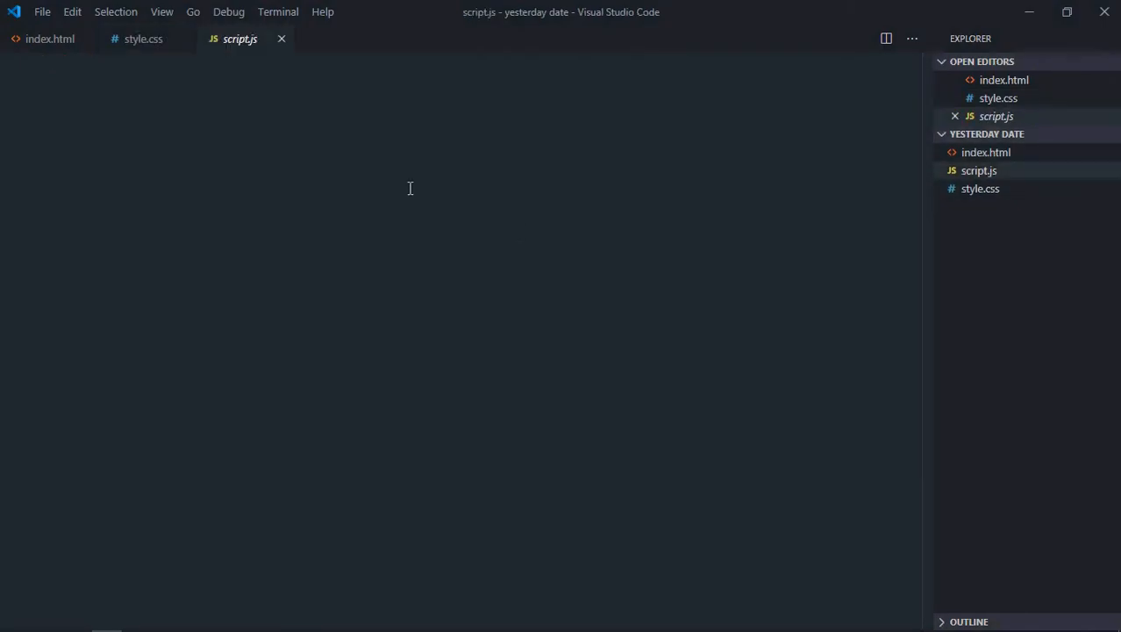
type("let btnG")
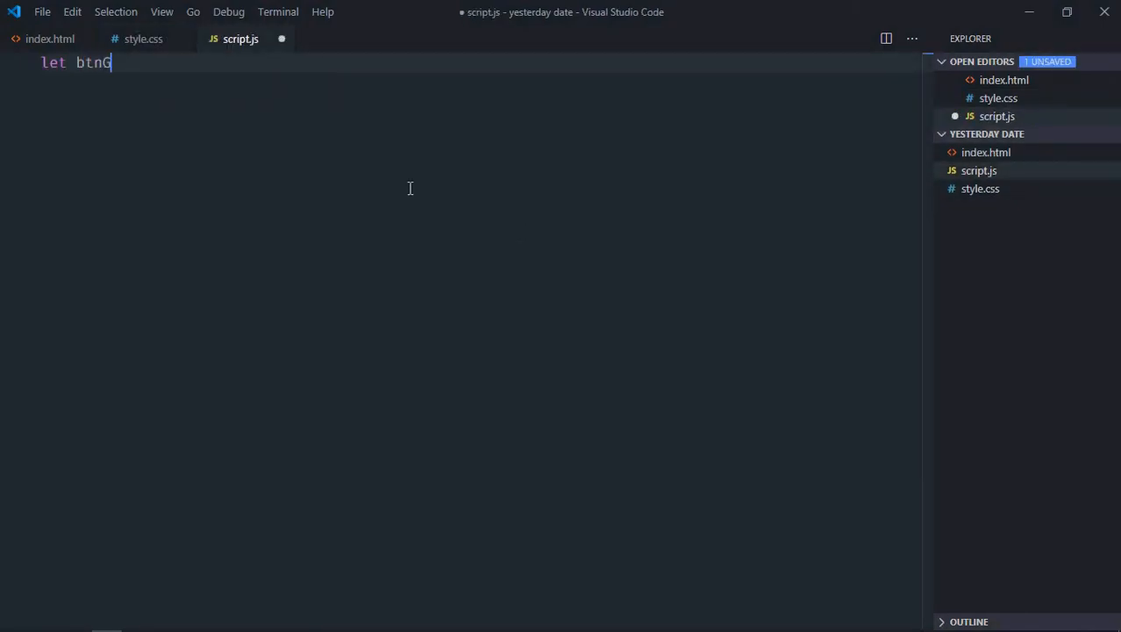
type("et = document.querySelector")
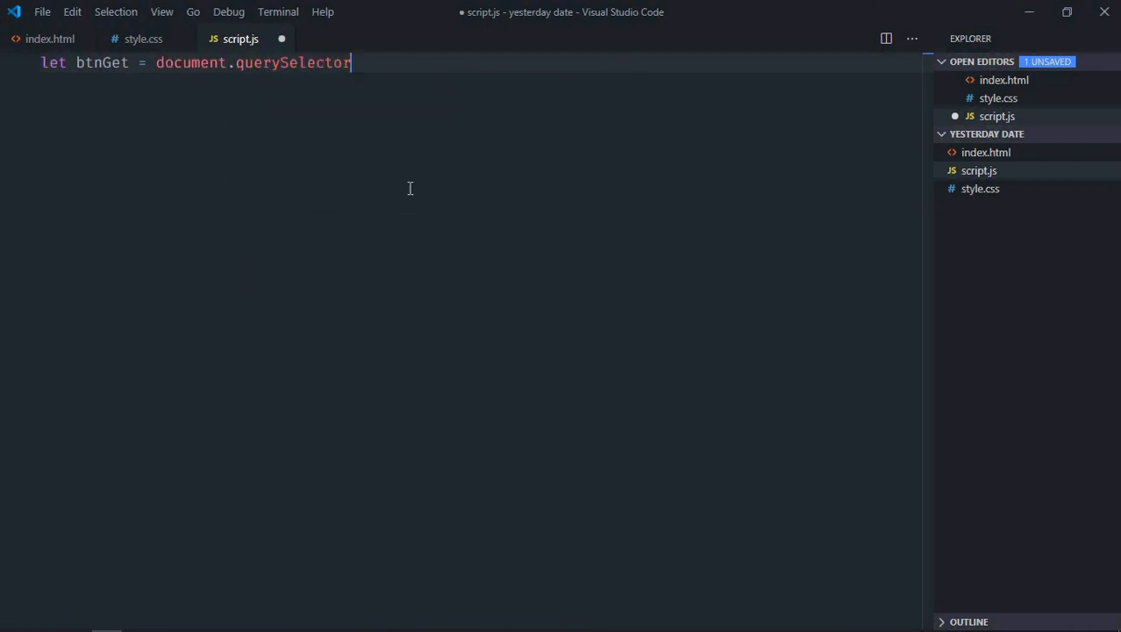
type("('b'")
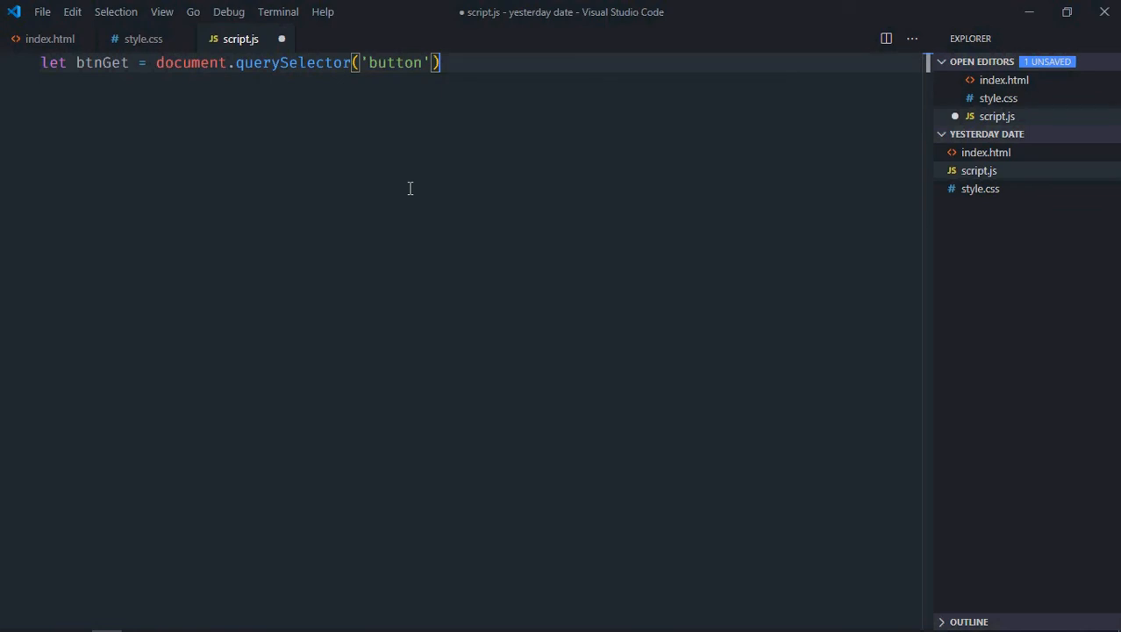
Step: Store the h1 heading in result and begin a listener call on btnGet
type("let result = document.querySelector")
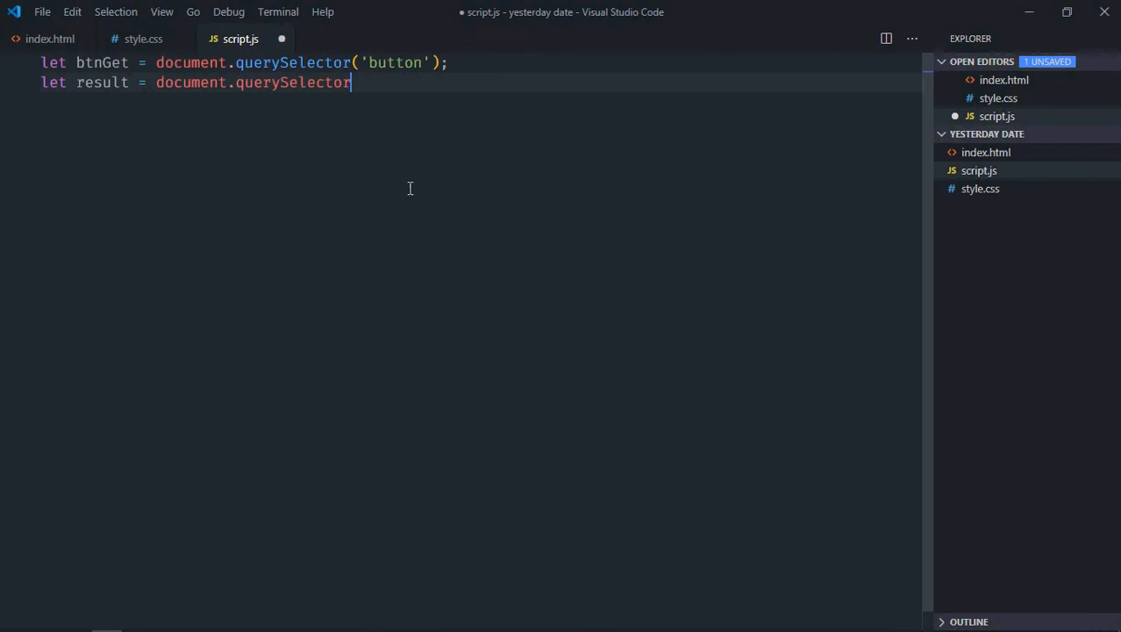
type("('')")
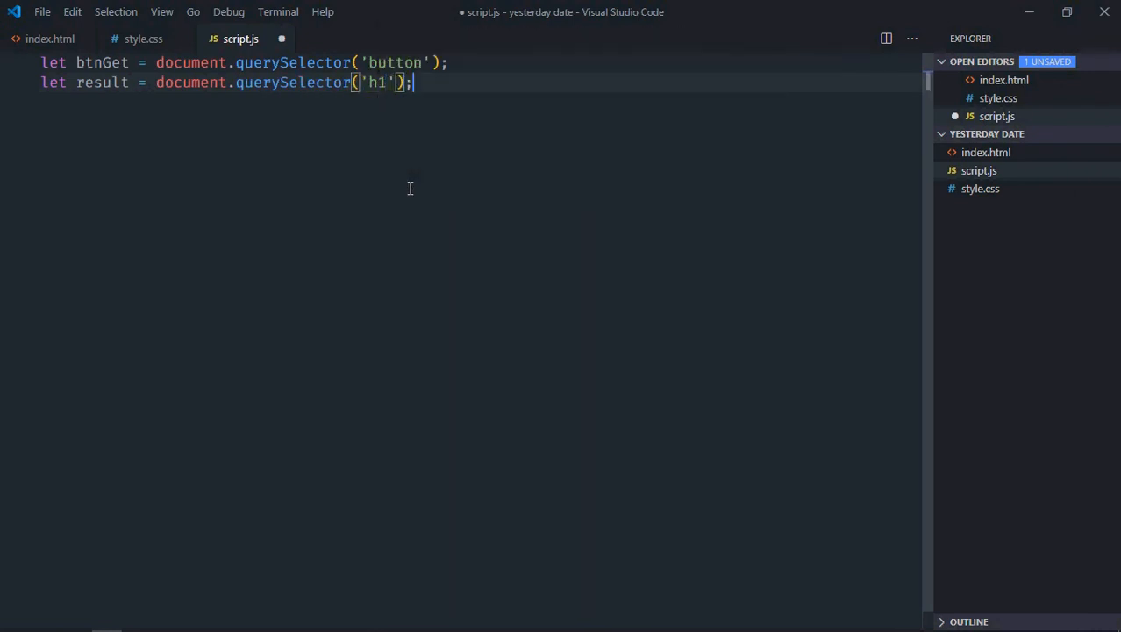
type("btnGet.addEventListener")
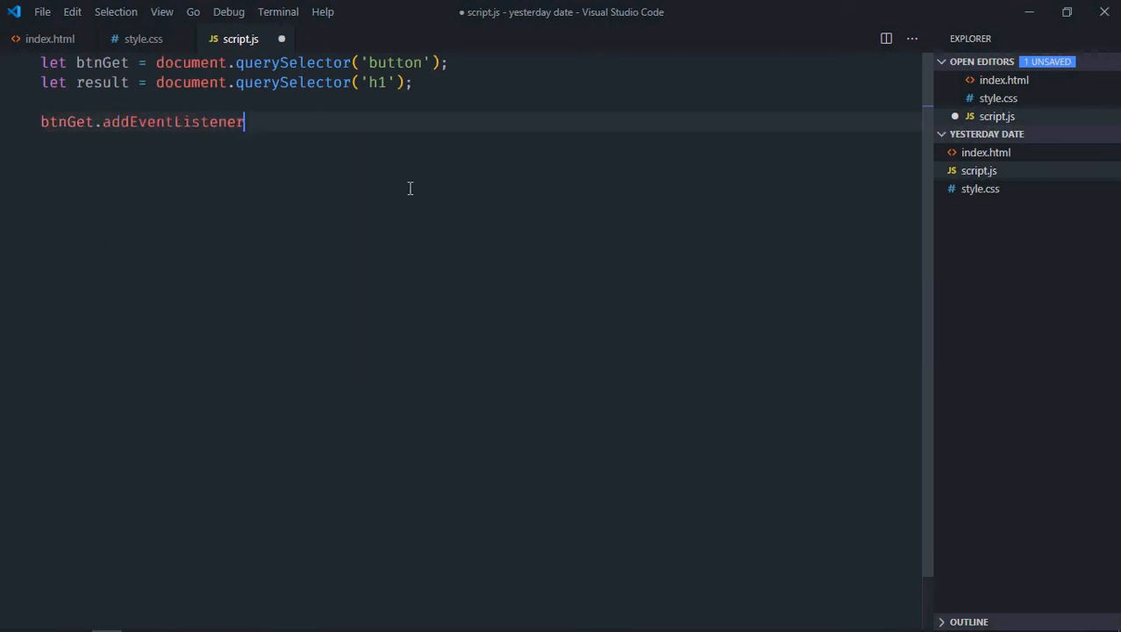
Step: Add a 'click' listener body that creates dateObj as a new Date
type("('click')")
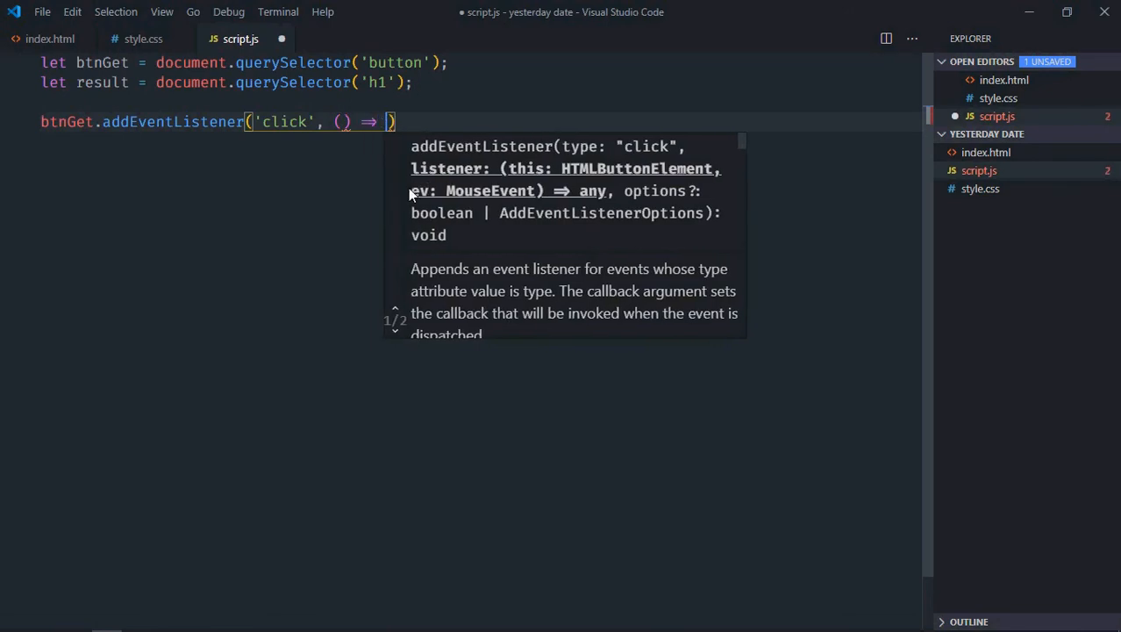
type("{")
key("Enter")
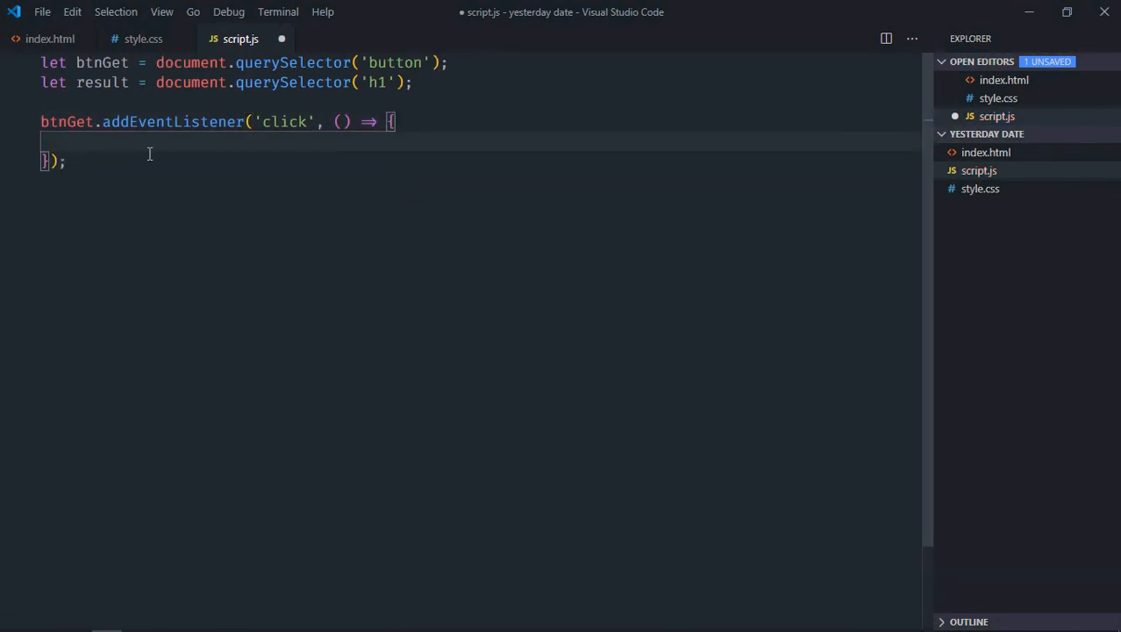
type("let dateObj")
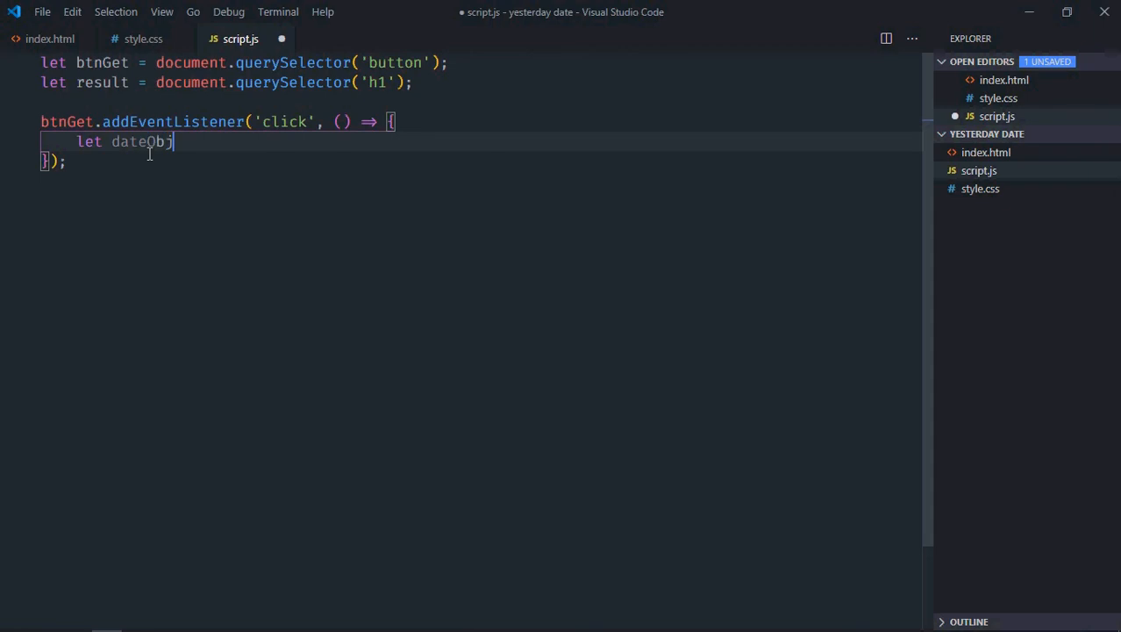
type("= new Date();")
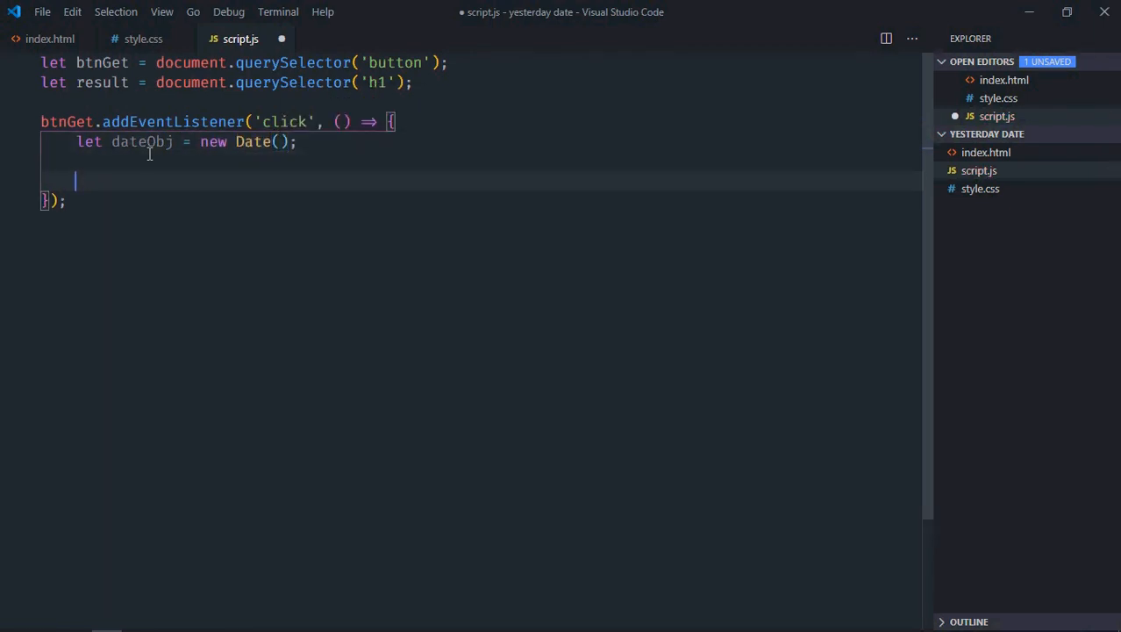
Step: Read current from dateObj.getDate() and call dateObj.setDate(current-1)
type("let current")
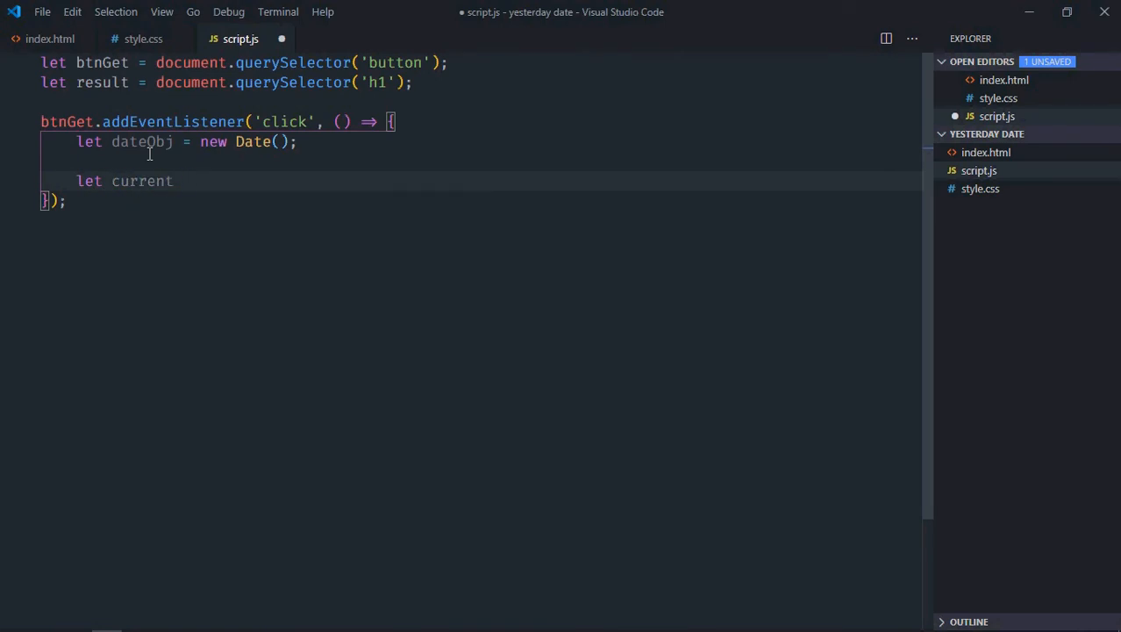
type("= dateObj.get")
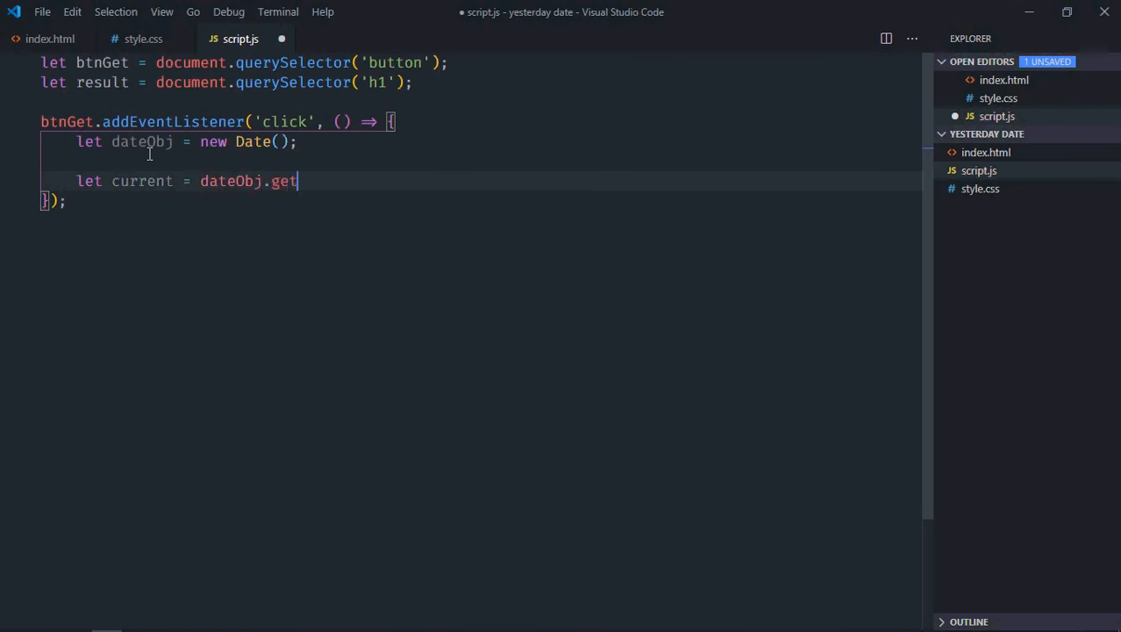
type("Date();")
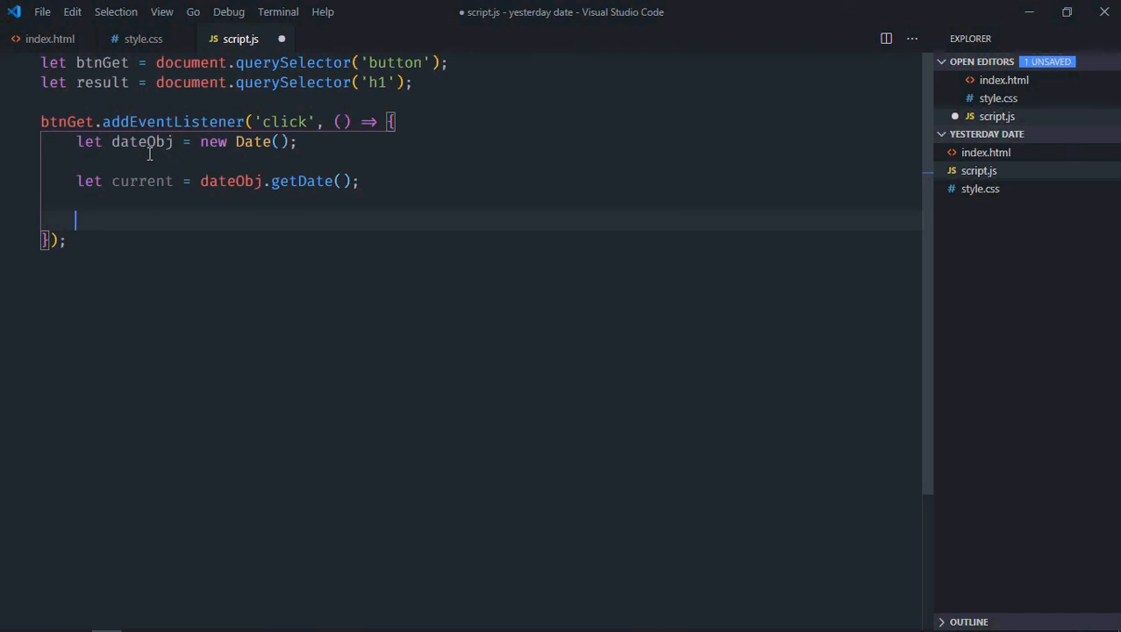
type("dateObj.")
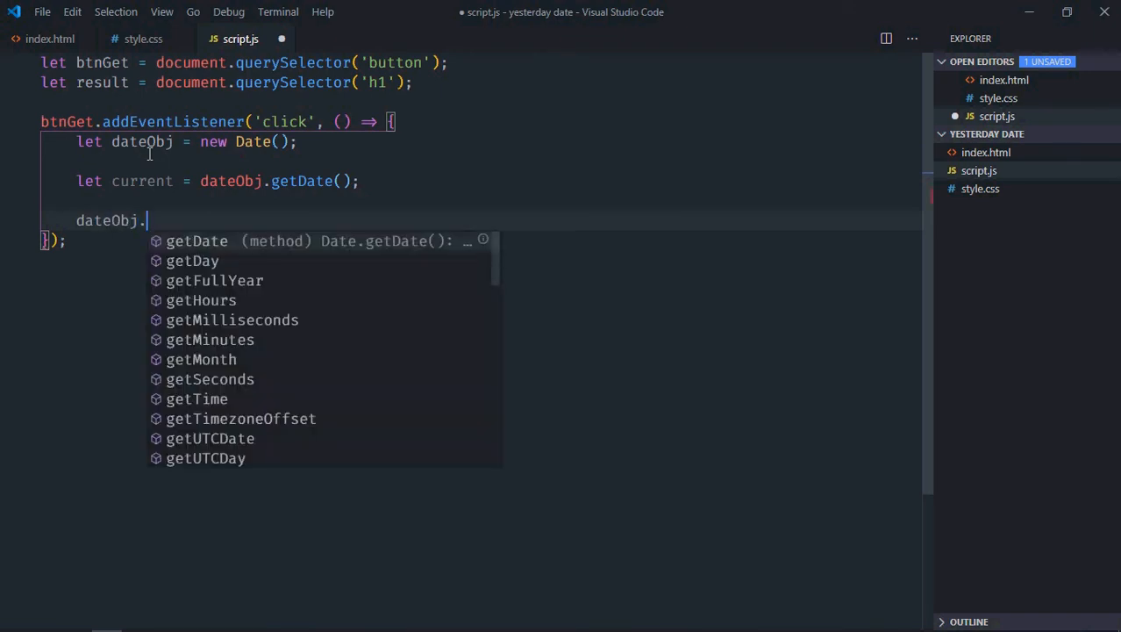
type("setDate")
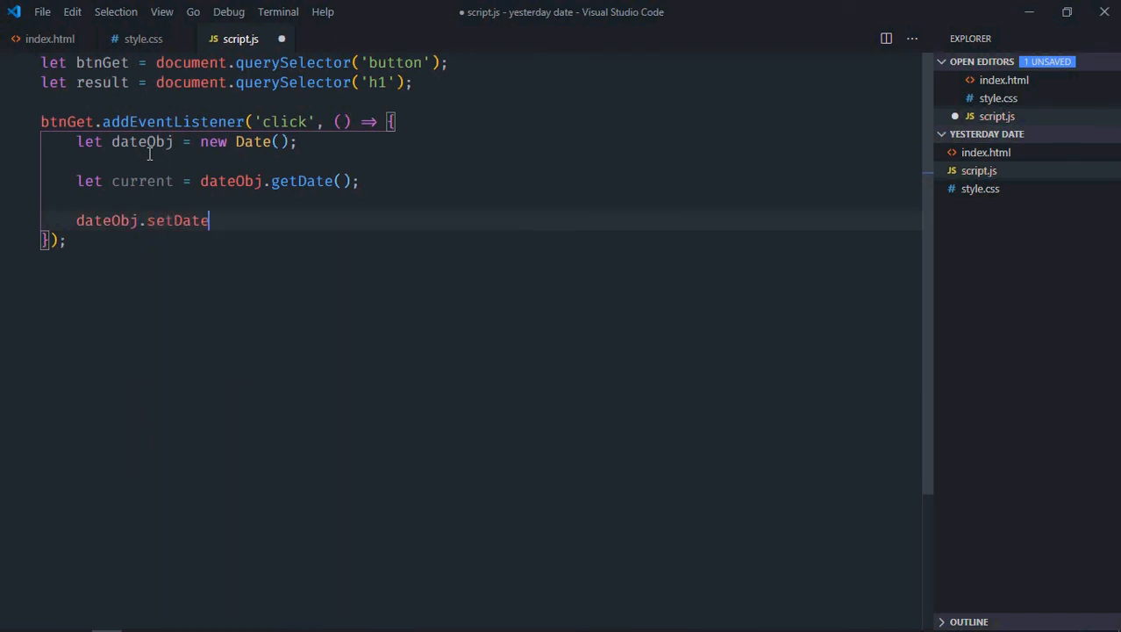
type("(current")
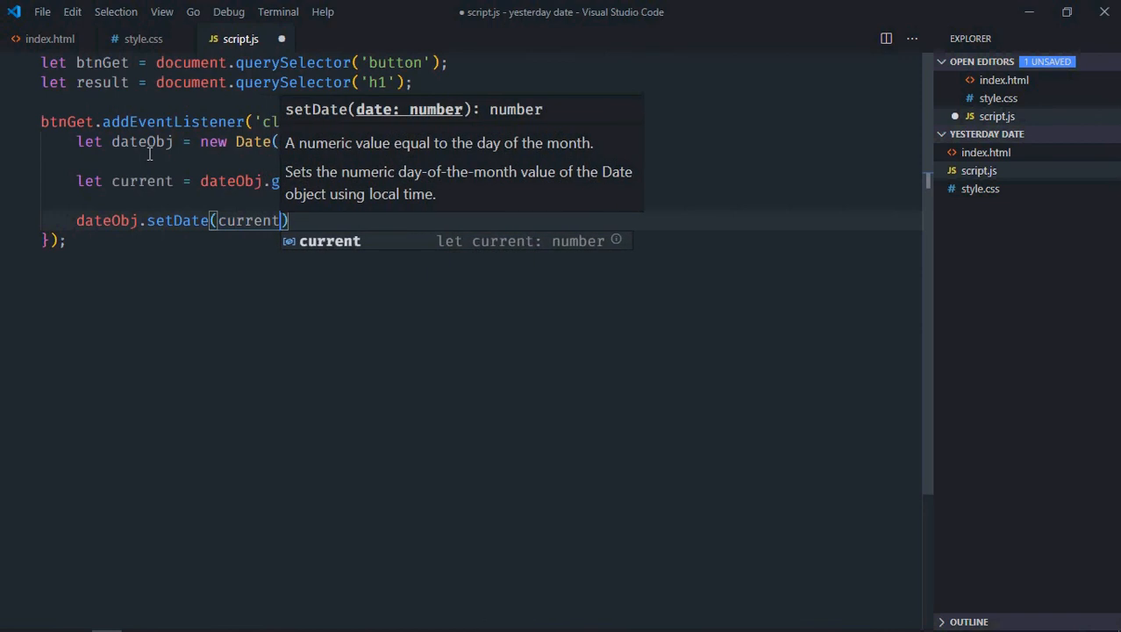
type("-1")
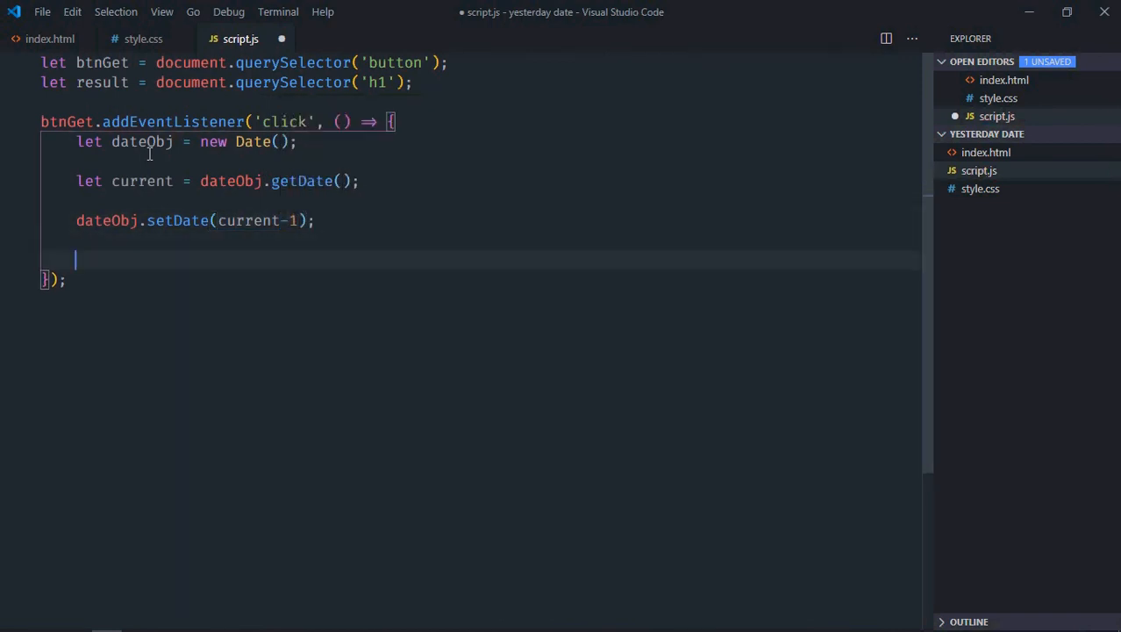
Step: Add let month = dateObj.getMonth() + 1 to the click handler
type("let month")
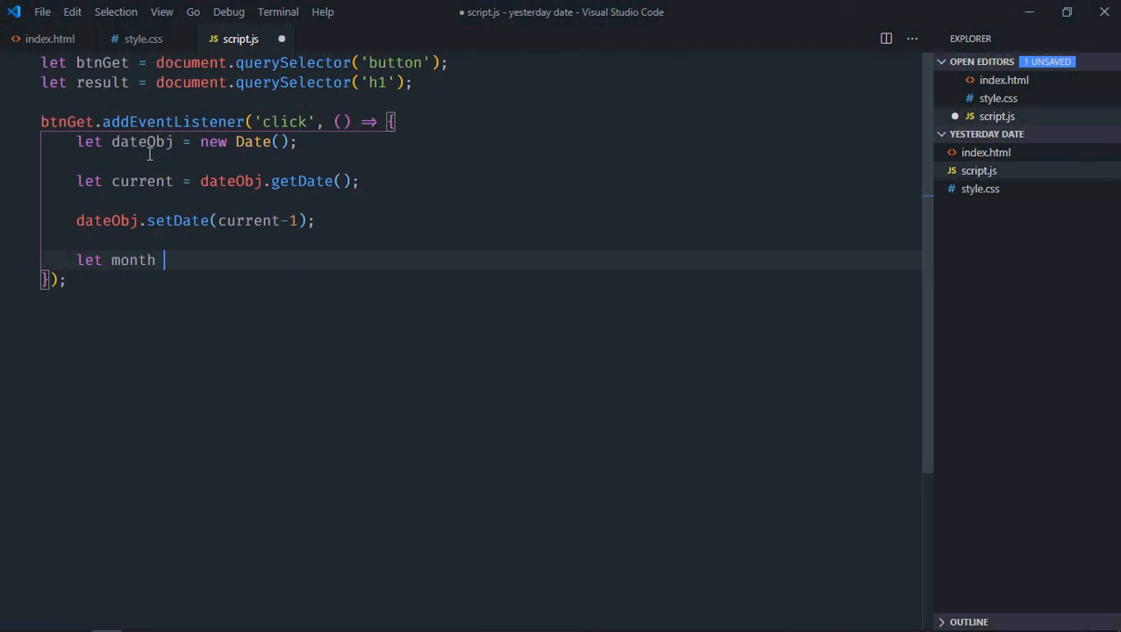
type("= date")
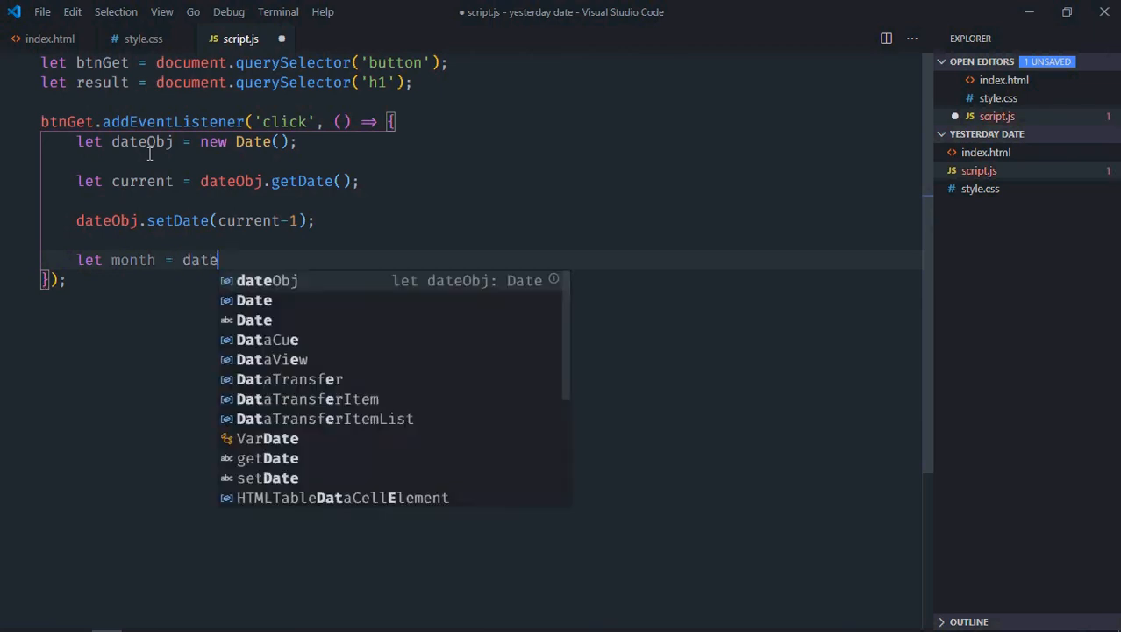
type("Obj.getMonth(")
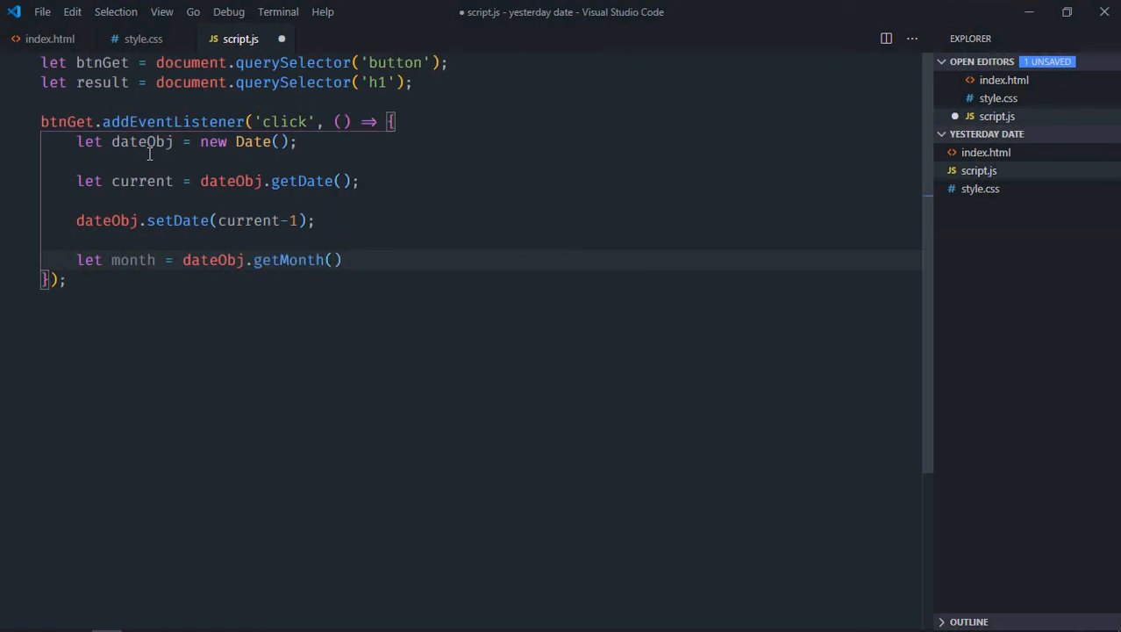
type("-")
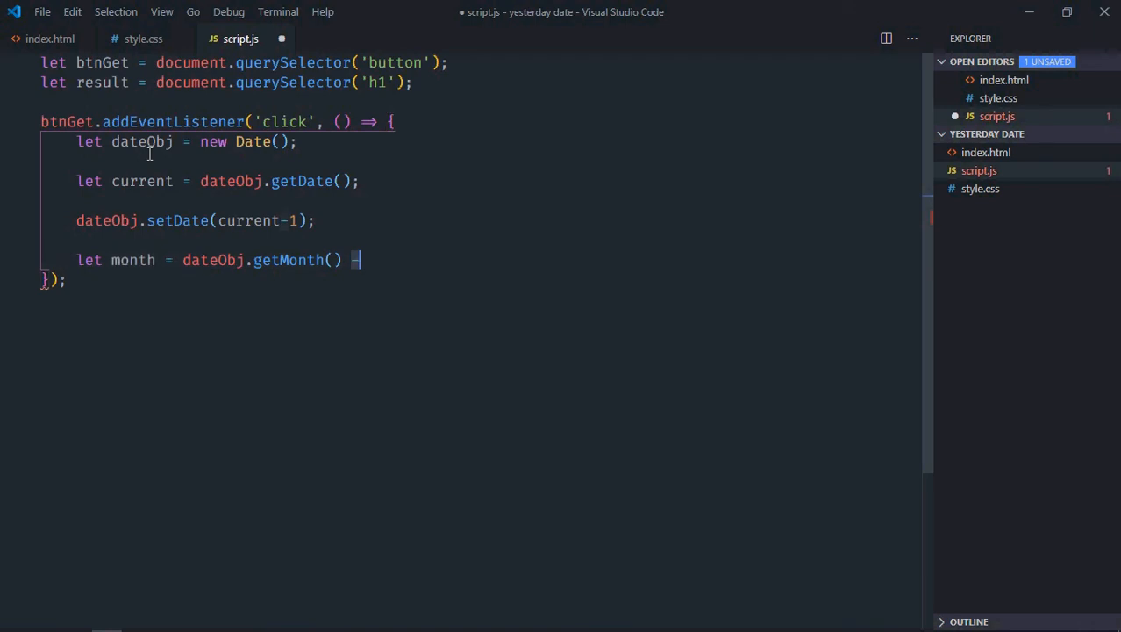
type("1;")
type("let")
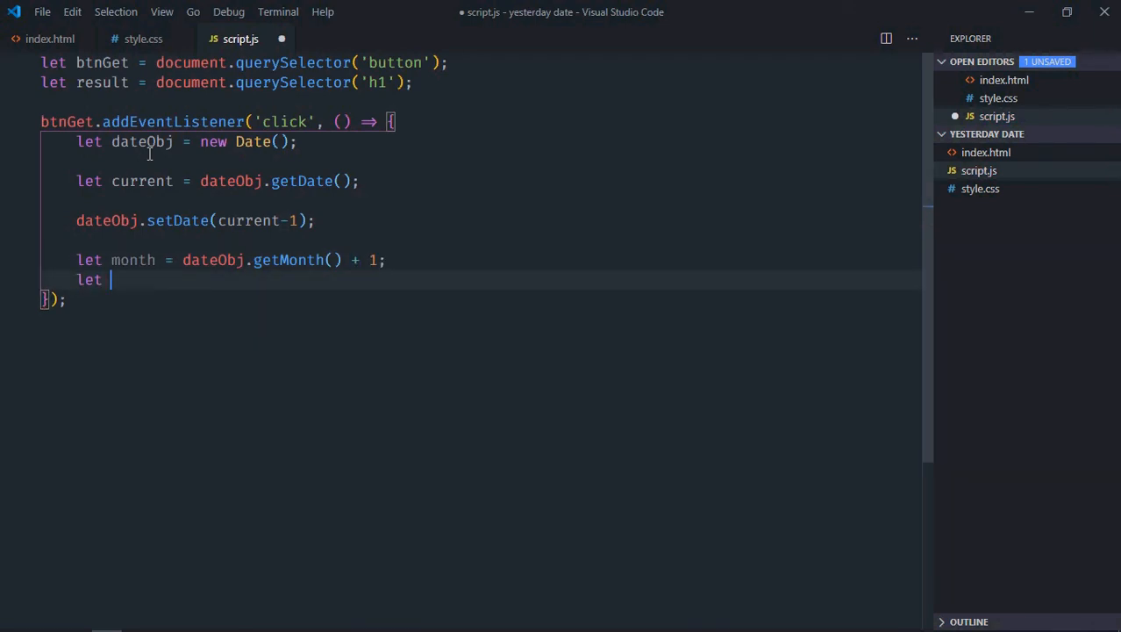
Step: Add date from dateObj.getDate() and year from dateObj.getFullYear()
type("date = d")
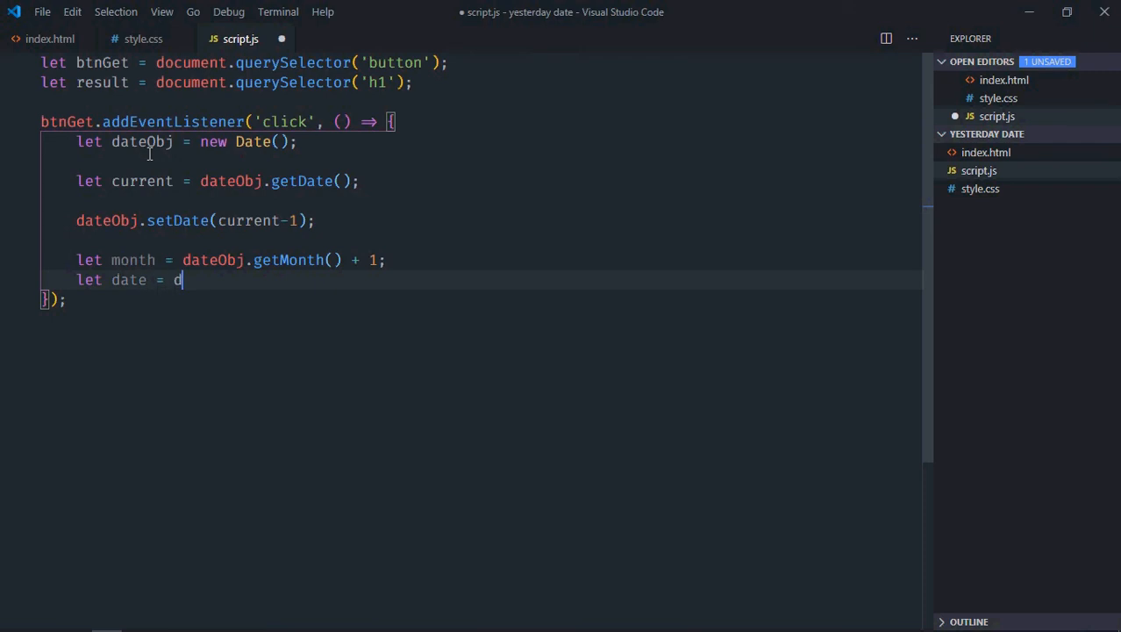
type("ateObj.getDate() ;")
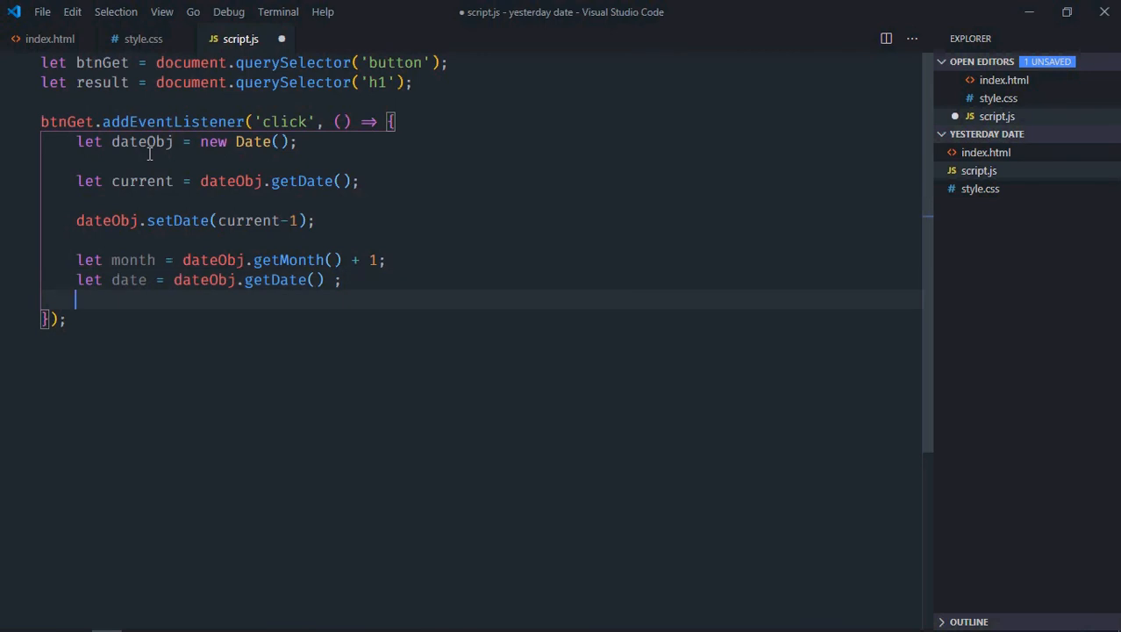
type("let year")
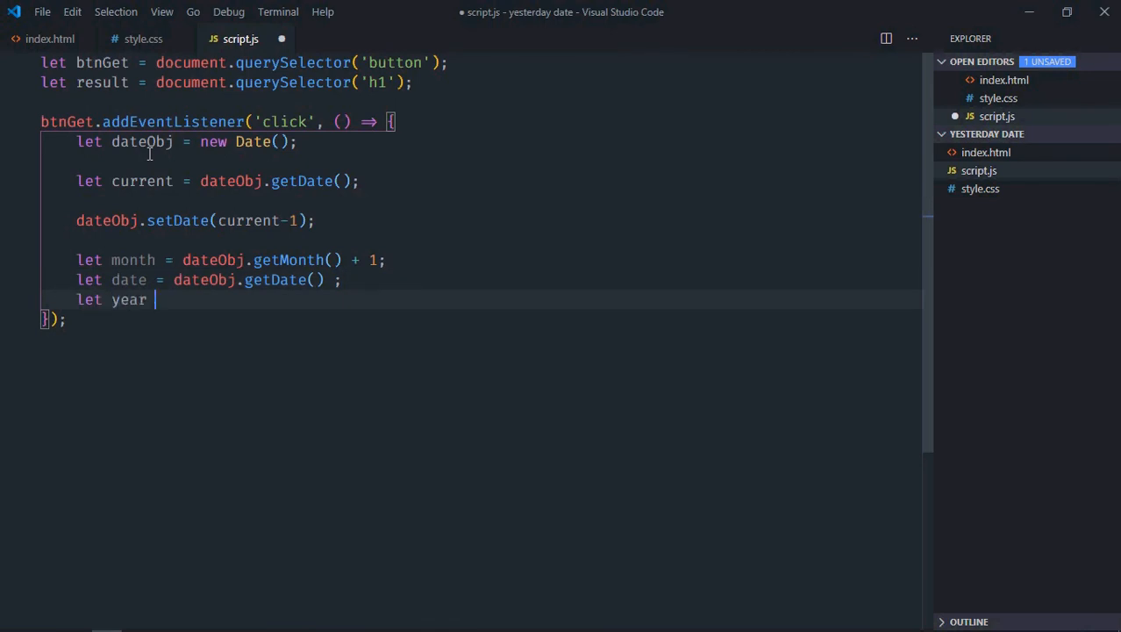
type("= date")
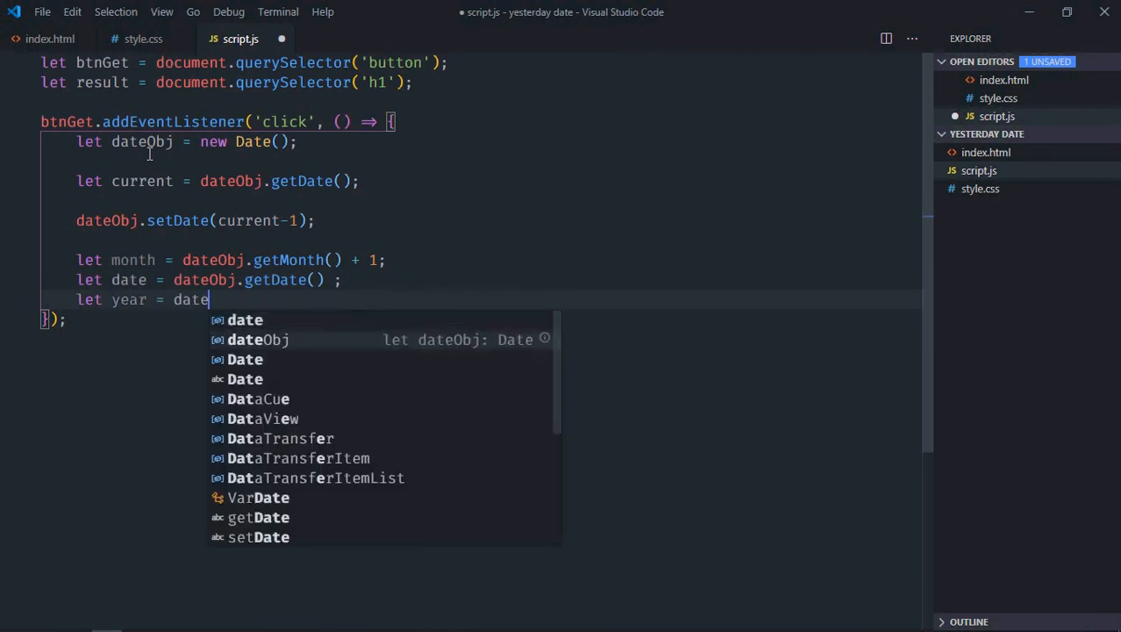
type("Obj.getFullYear();")
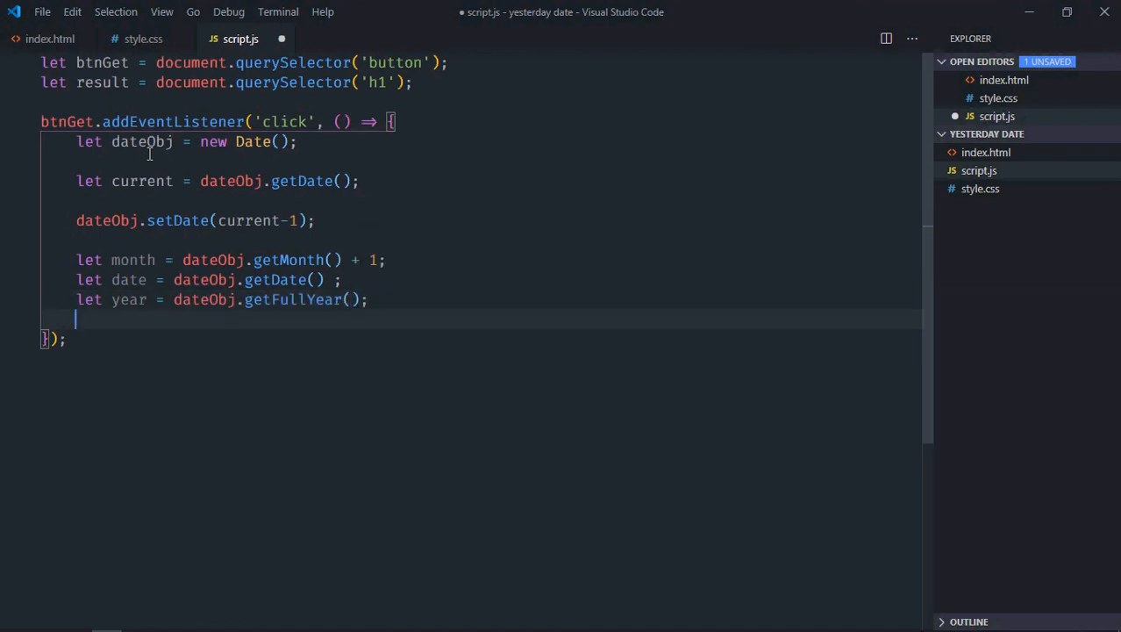
type("result.innerText =")
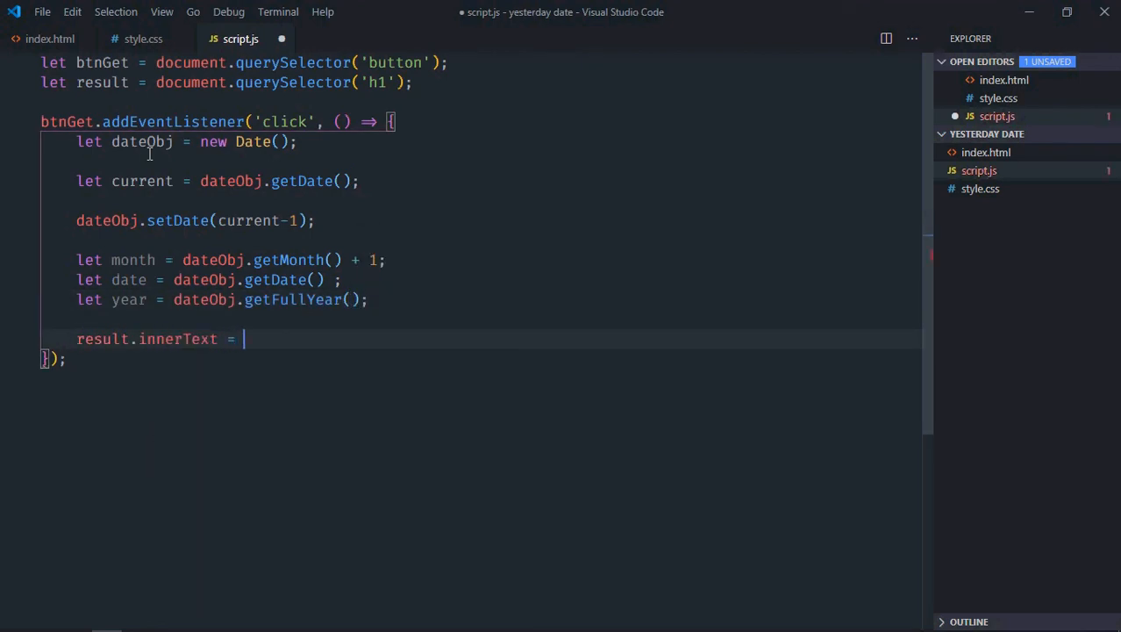
Step: Set result.innerText to `${month}/${date}/${year}` and save script.js
type("`$`")
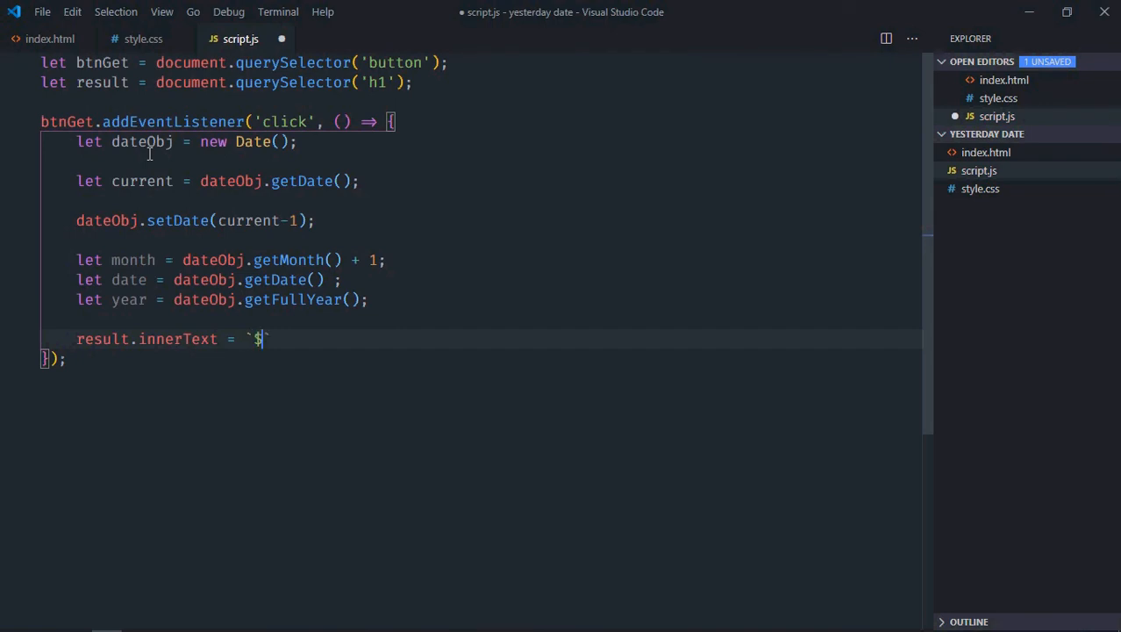
type("{")
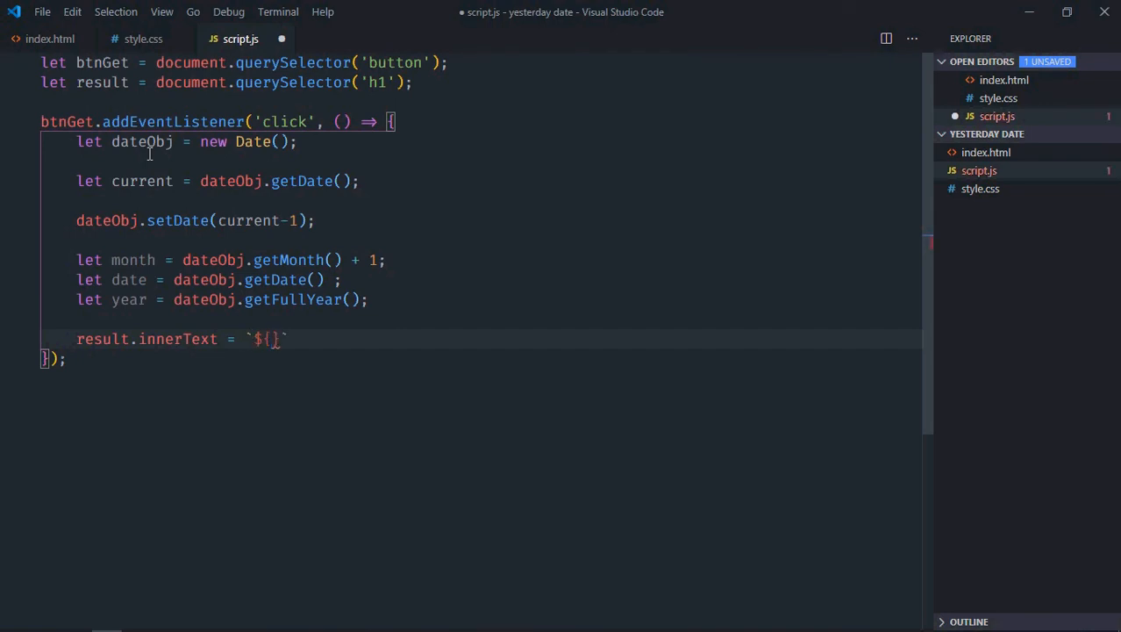
type("month}/{")
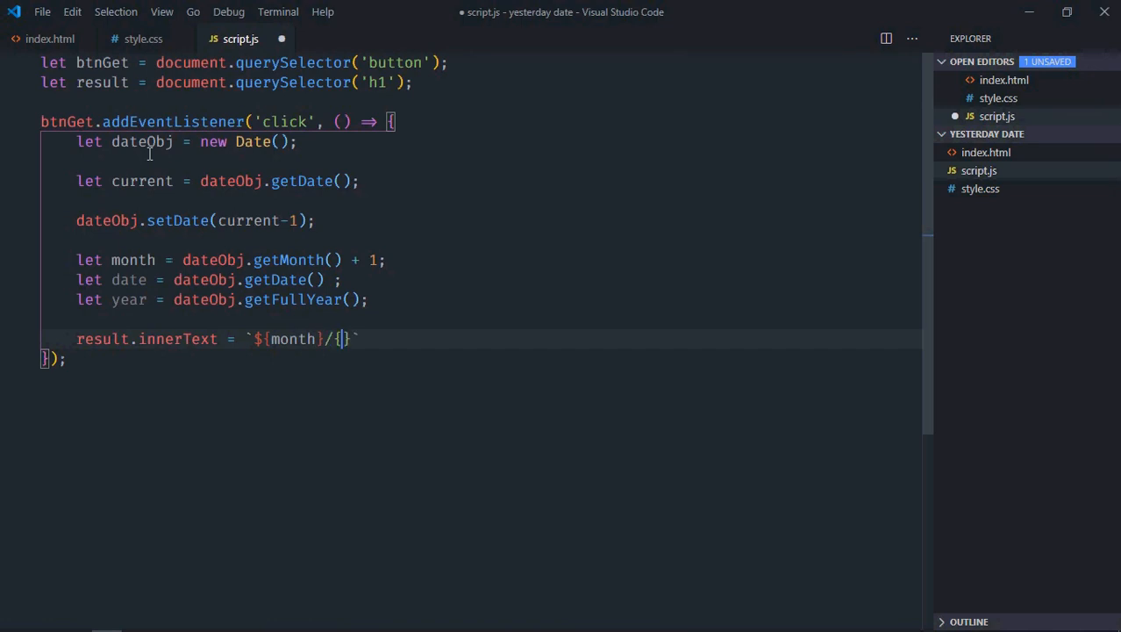
type("$")
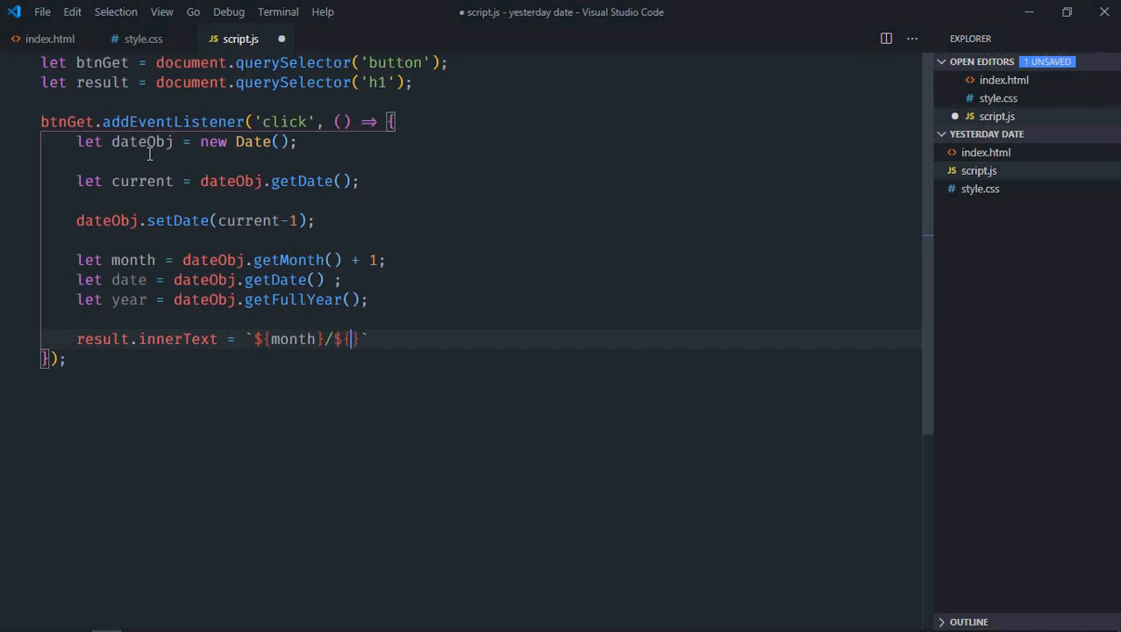
type("{date}/")
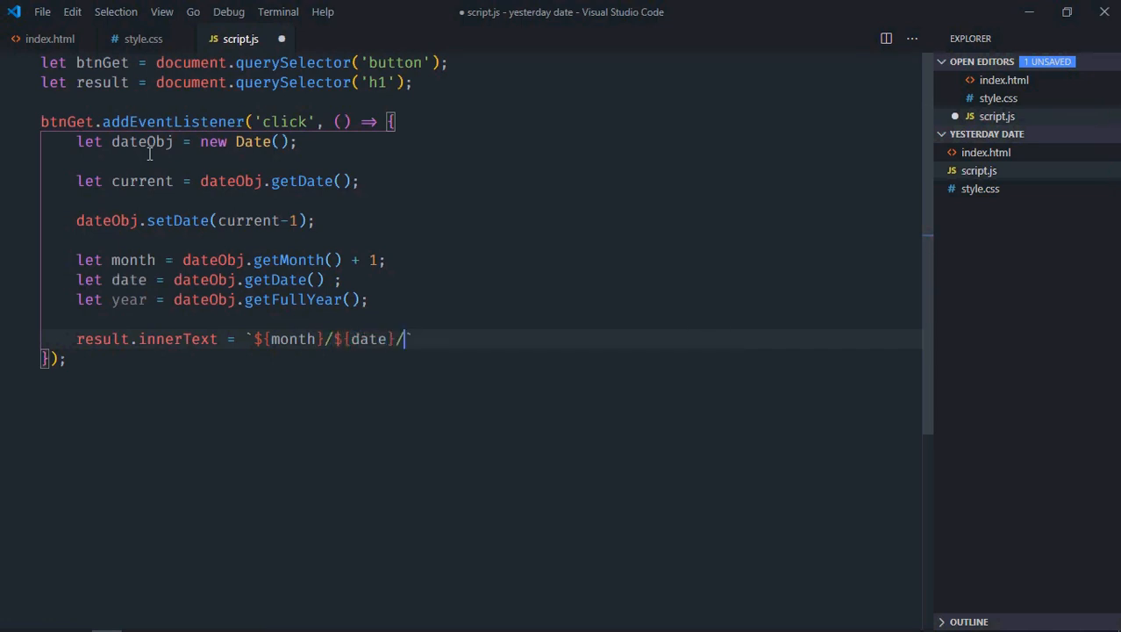
type("${y")
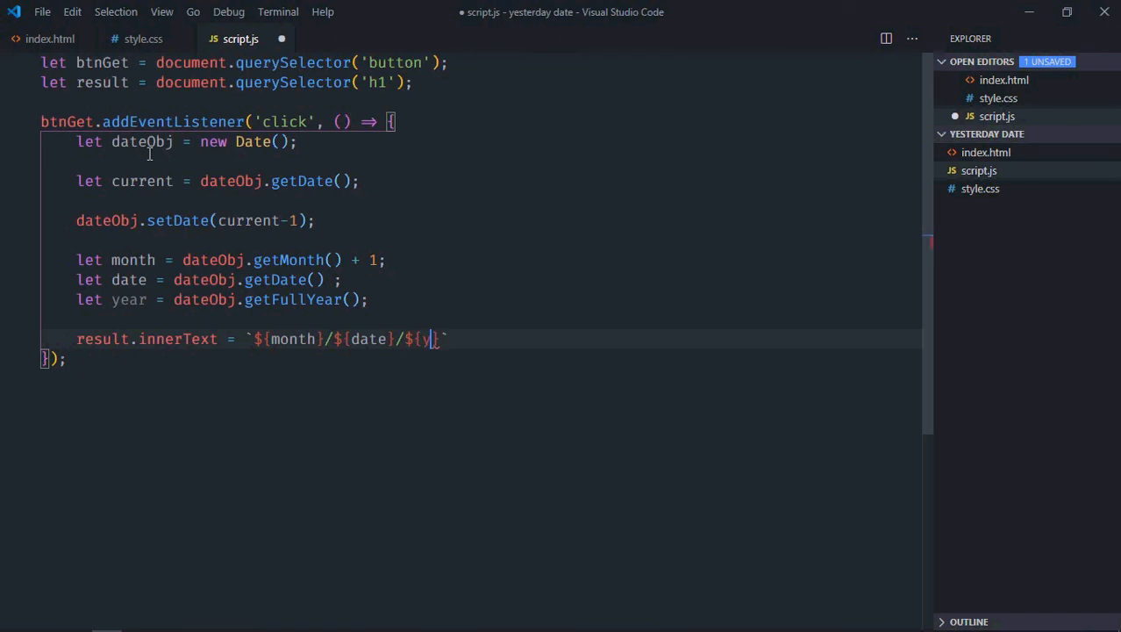
type("ear")
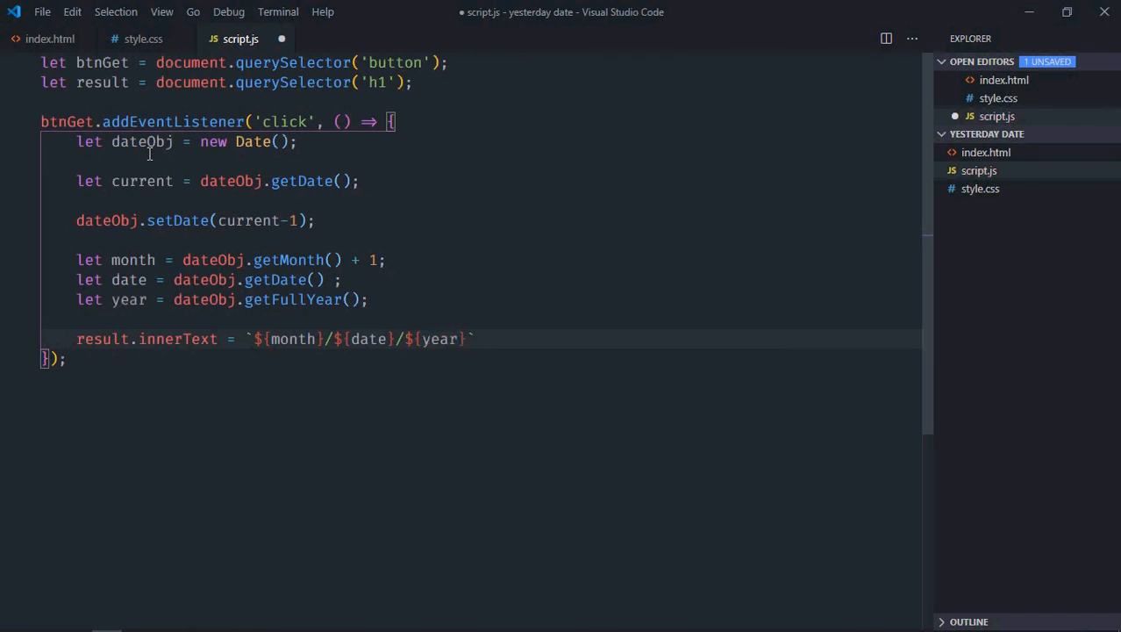
key("ctrl+s")
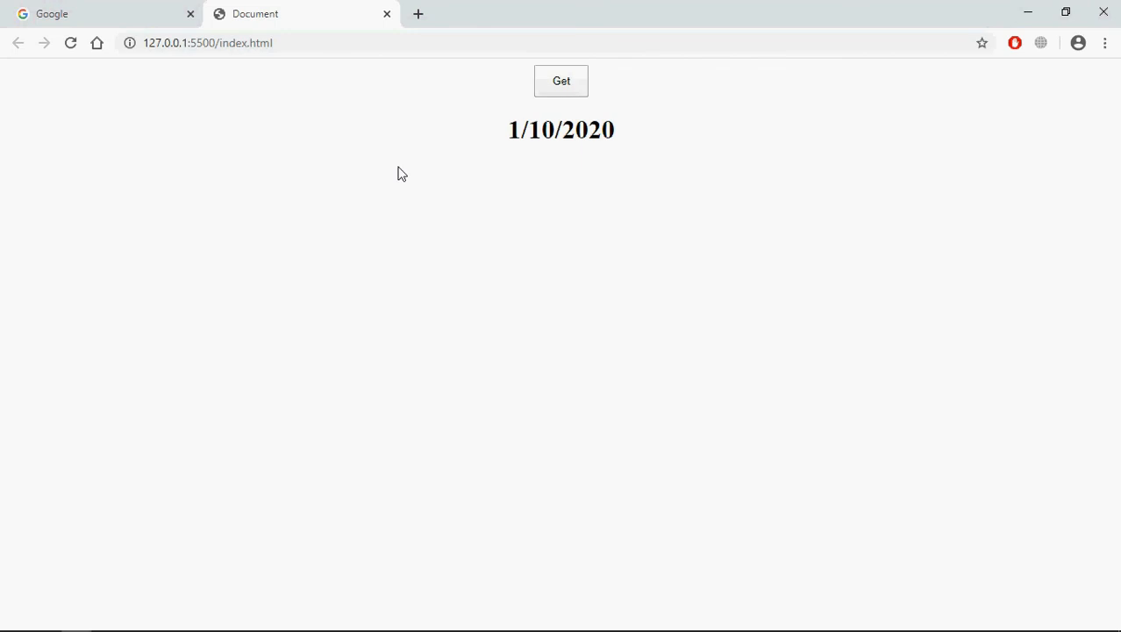
mouse_move(368, 342)
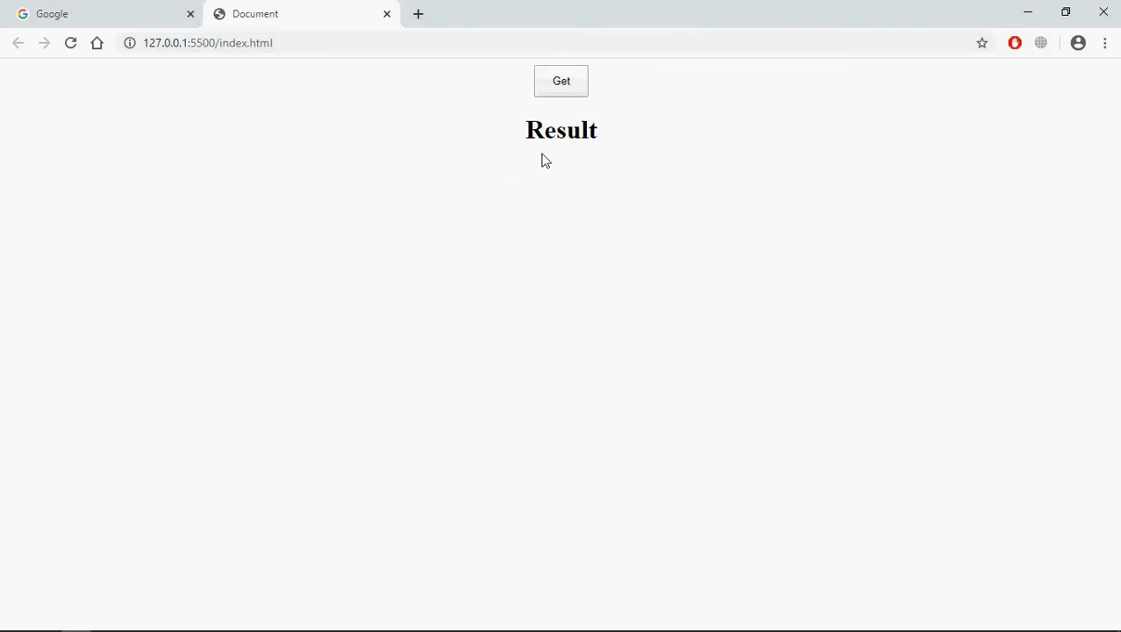
Step: Click Get in Chrome so the heading shows yesterday's date, 1/10/2020
left_click(561, 80)
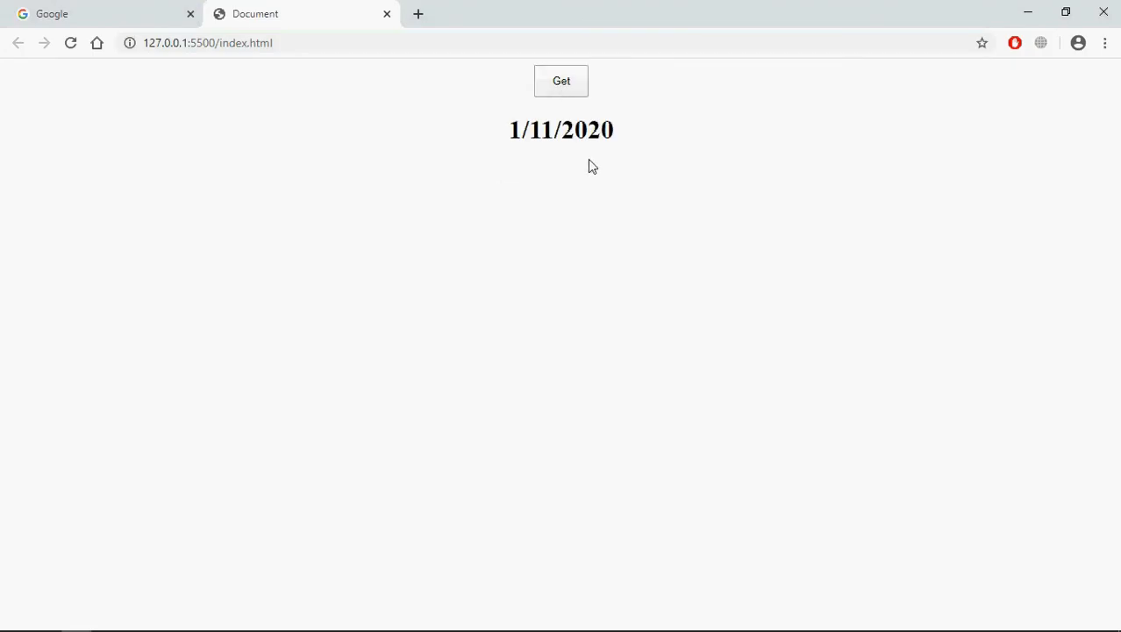
left_click(560, 81)
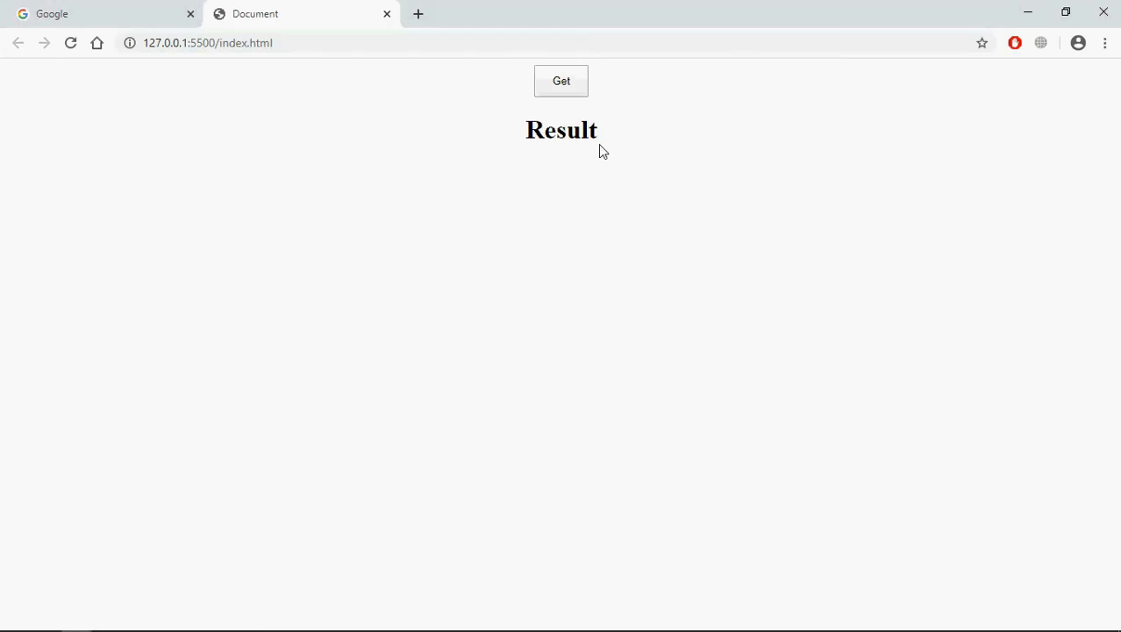
left_click(561, 81)
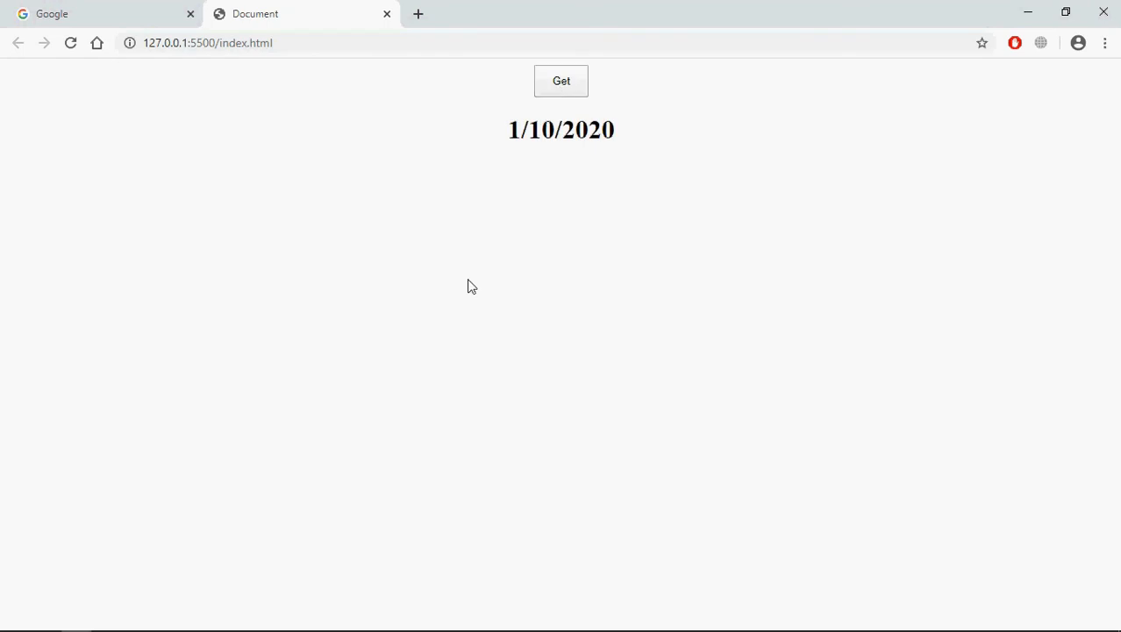